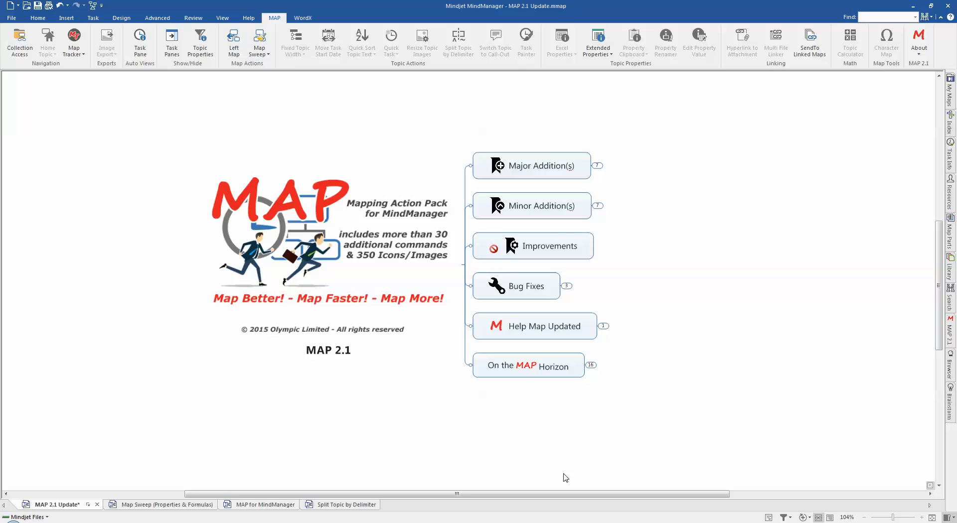
mouse_move(606, 236)
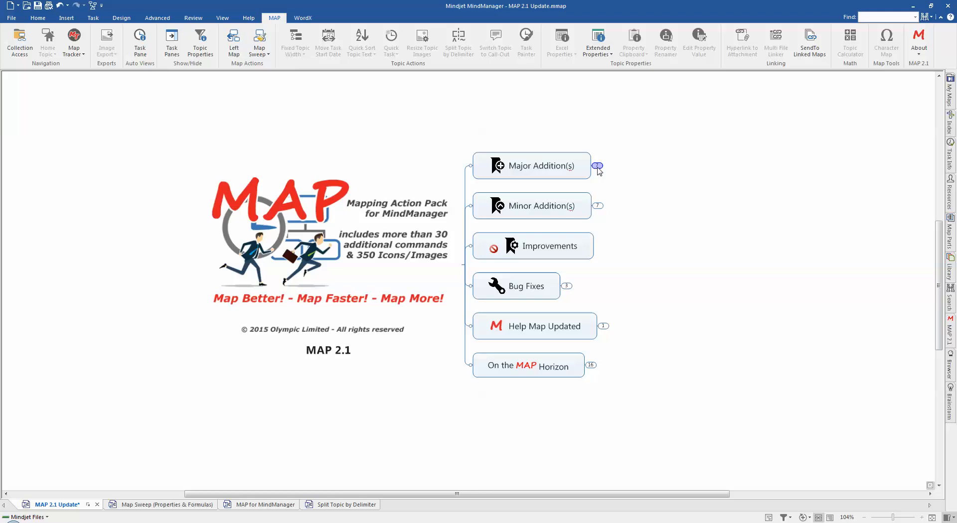
Expand the Major Addition(s) branch on the MAP 2.1 Update map
click(596, 166)
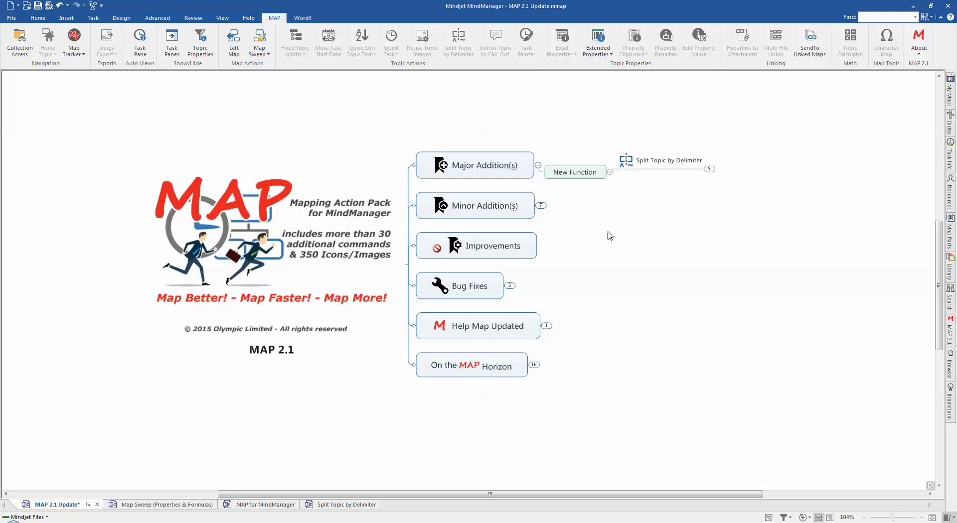
mouse_move(892, 494)
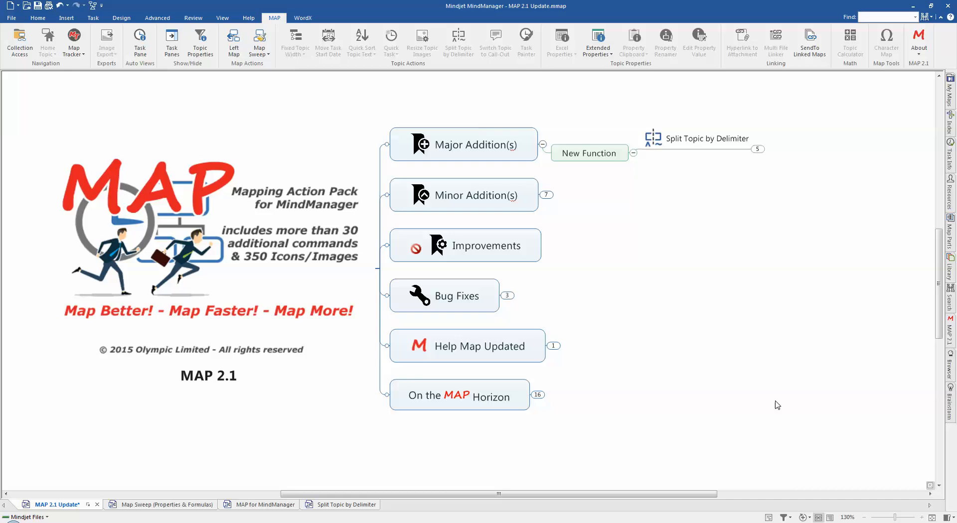
mouse_move(720, 255)
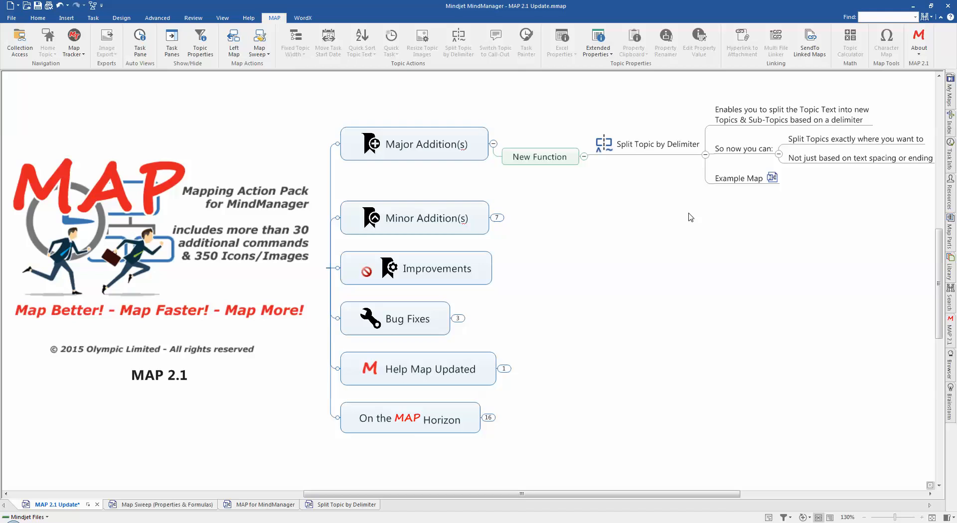
mouse_move(694, 218)
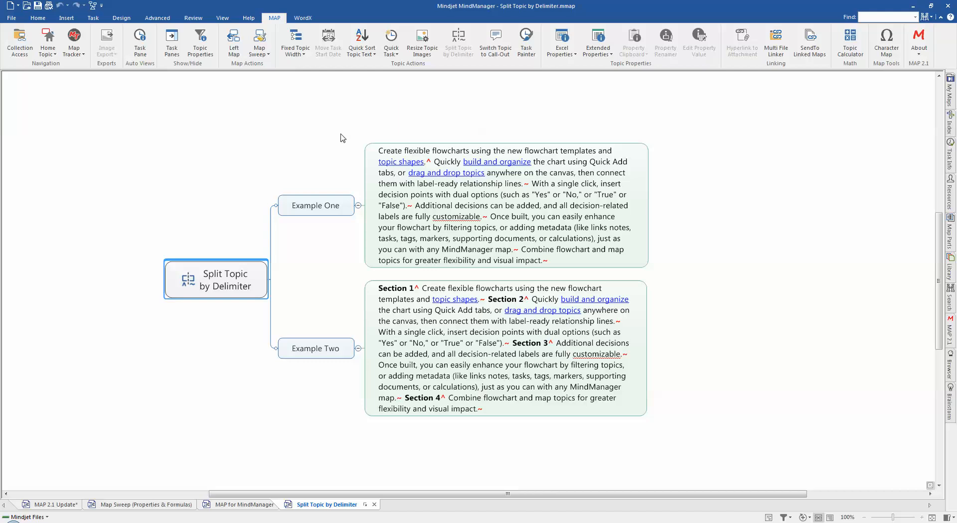
mouse_move(677, 146)
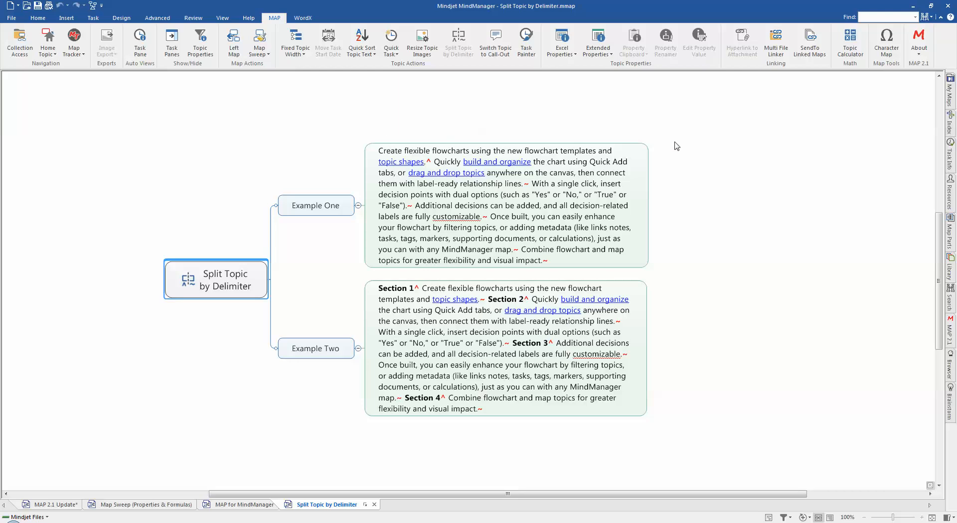
mouse_move(513, 176)
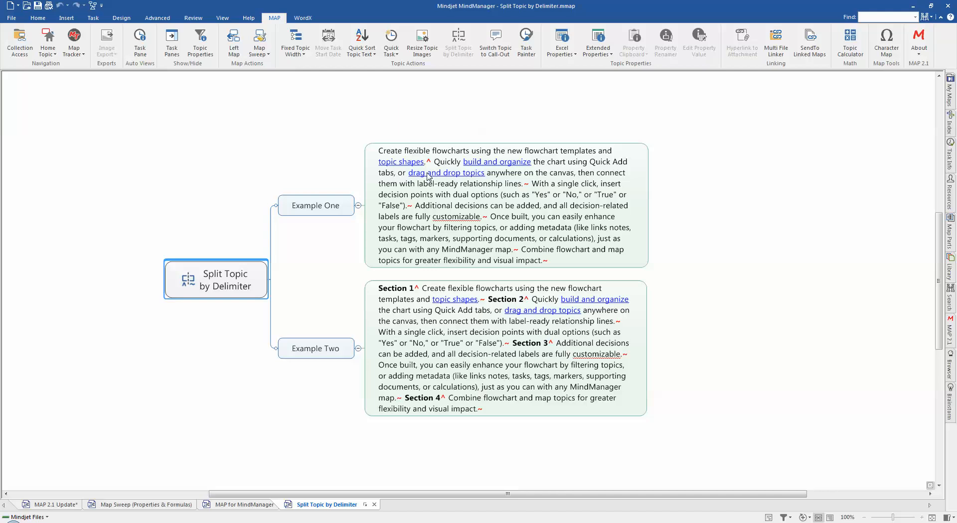
mouse_move(429, 174)
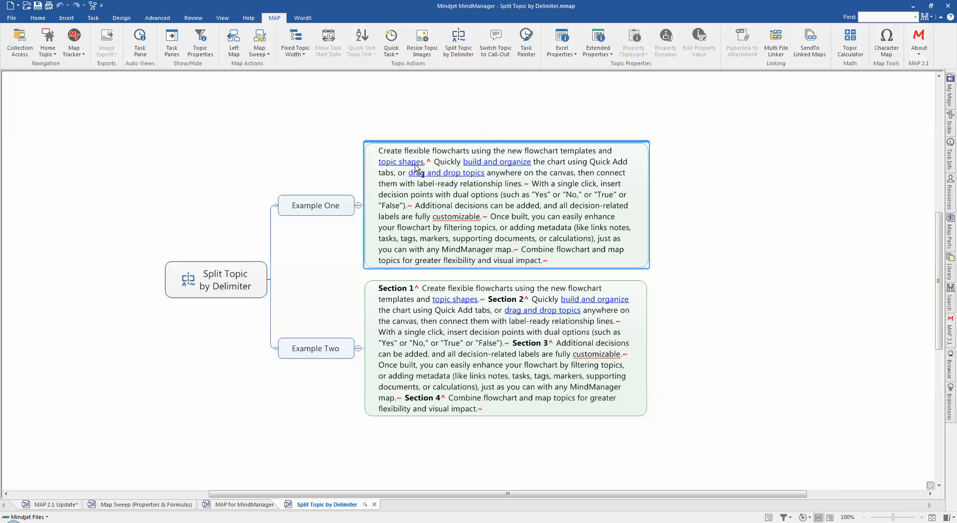
mouse_move(473, 185)
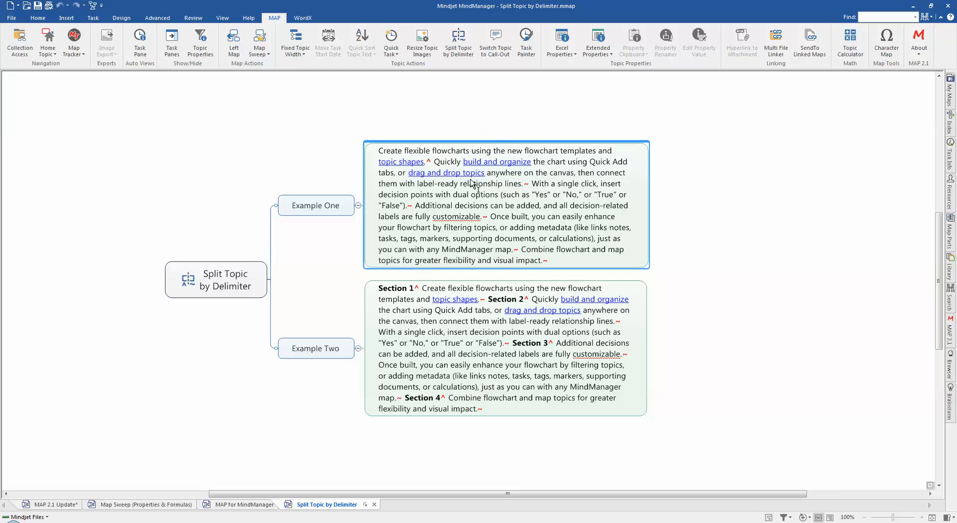
mouse_move(528, 191)
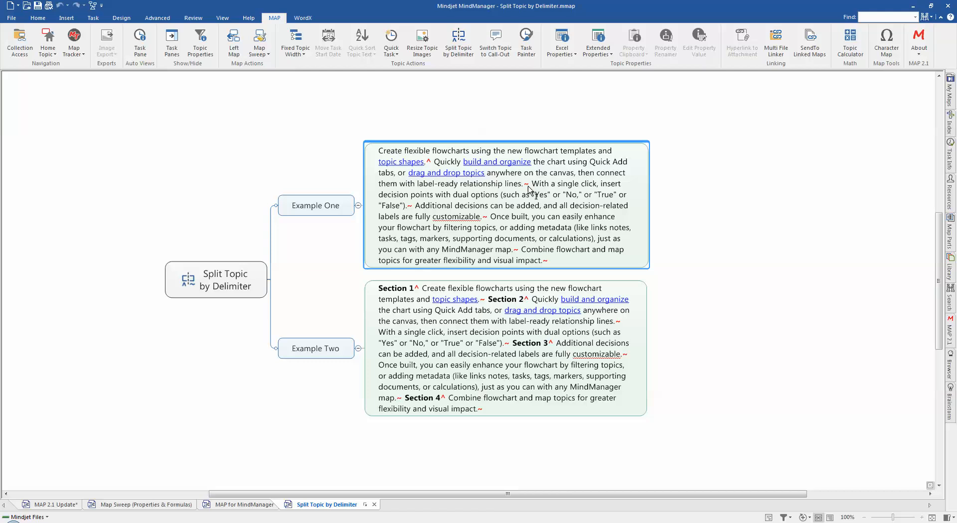
mouse_move(463, 179)
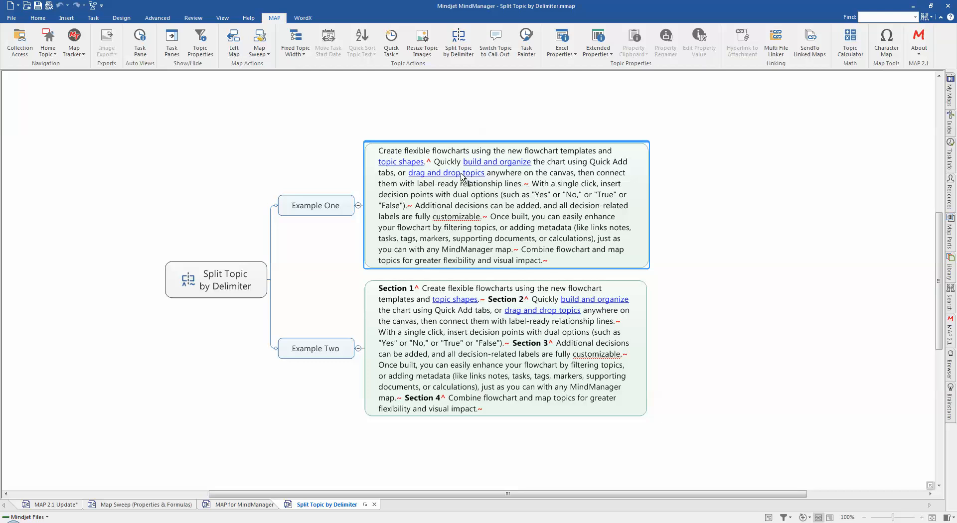
mouse_move(530, 190)
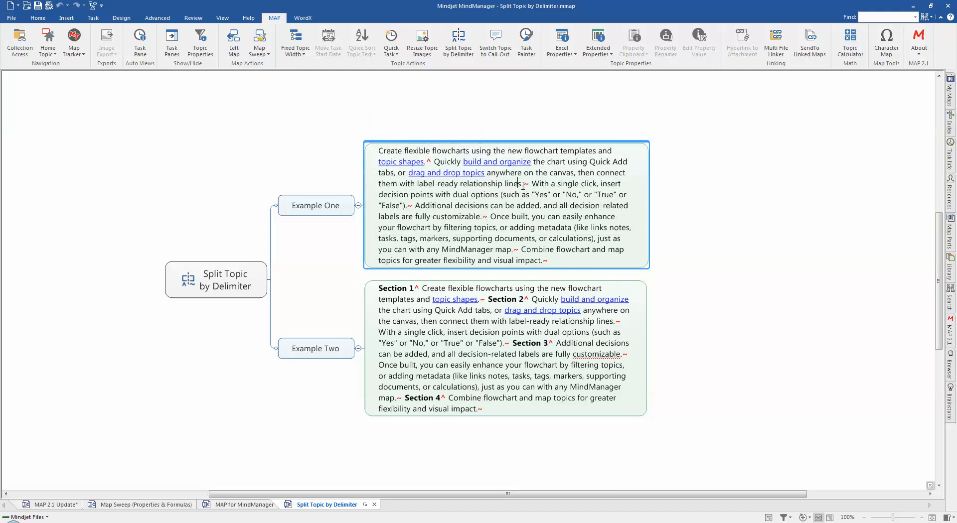
drag(434, 161, 522, 183)
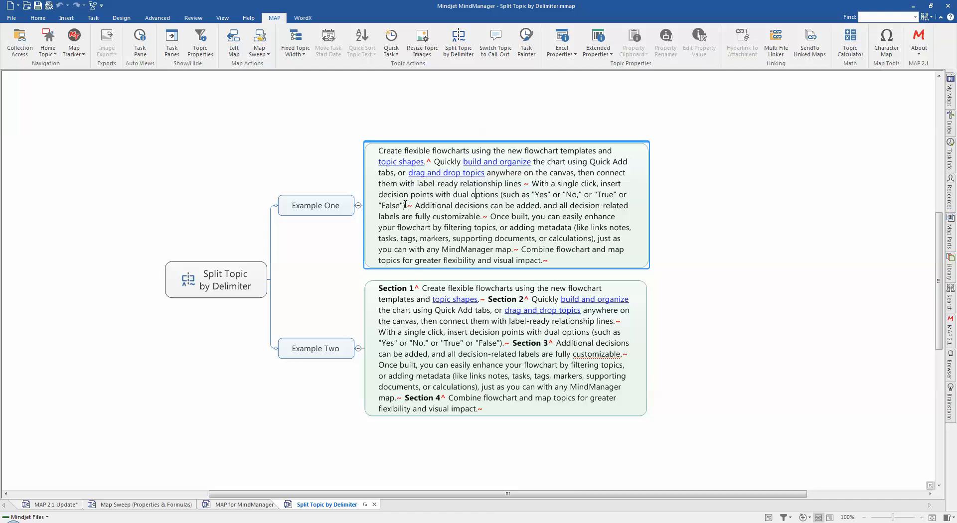
mouse_move(326, 207)
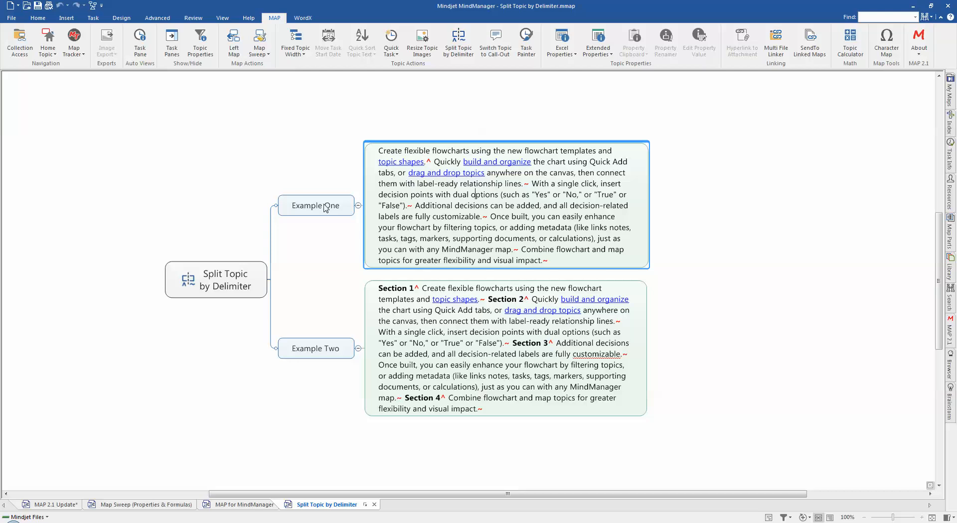
Split the Example One paragraph at its delimiters into six subtopics
click(315, 205)
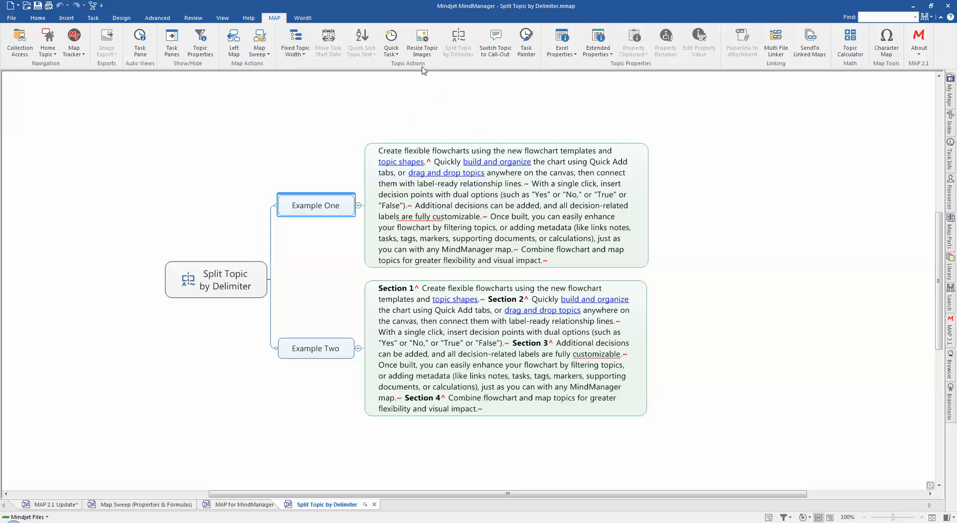
mouse_move(470, 52)
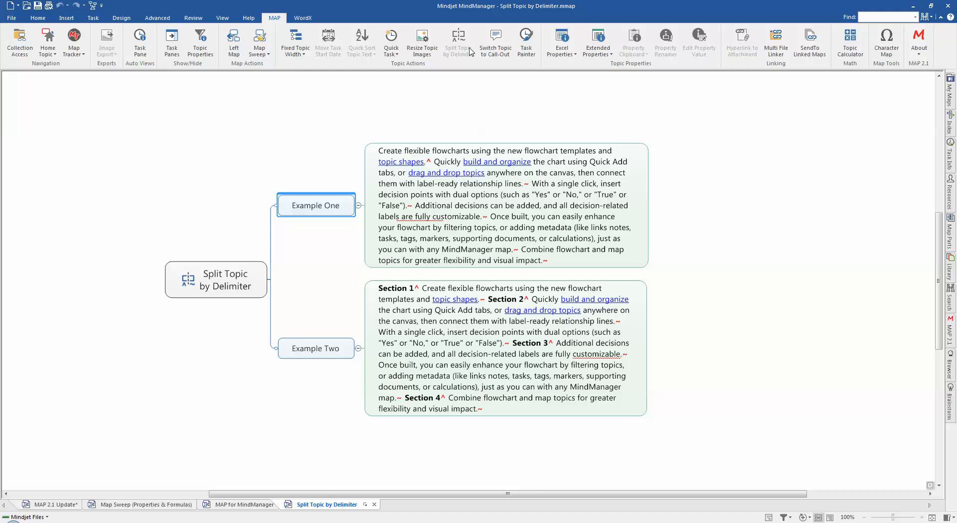
mouse_move(408, 172)
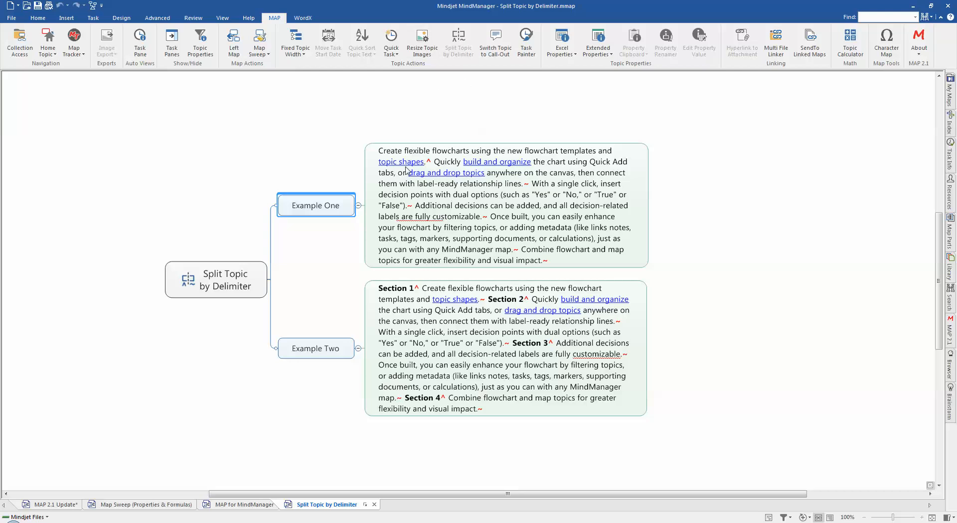
mouse_move(479, 179)
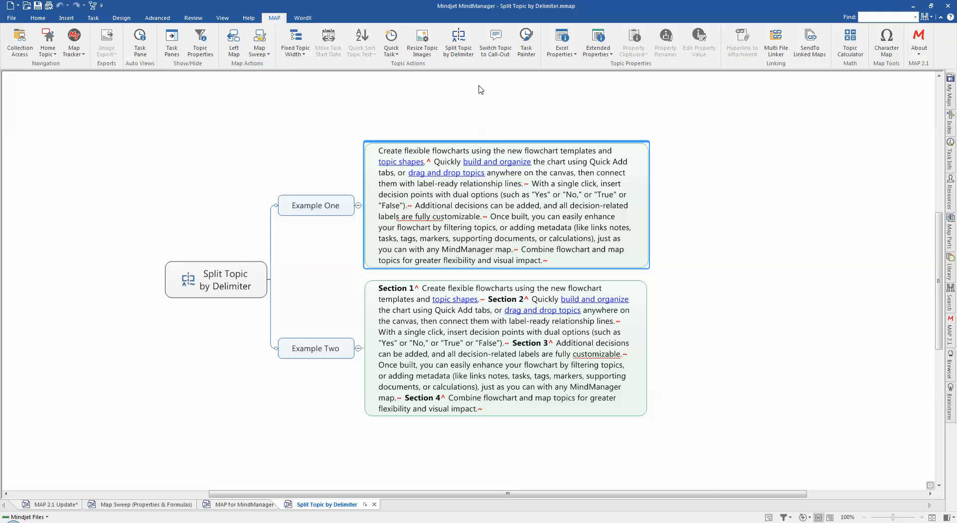
click(458, 40)
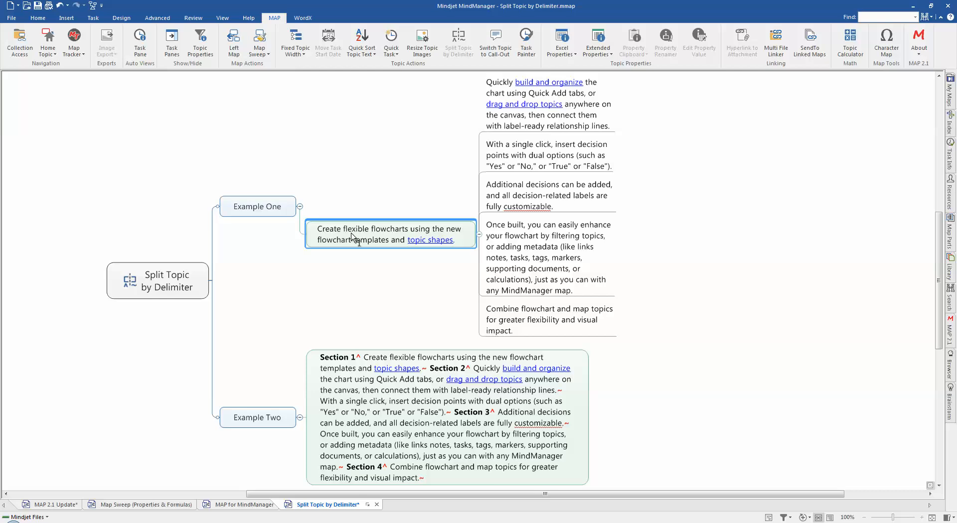
mouse_move(380, 245)
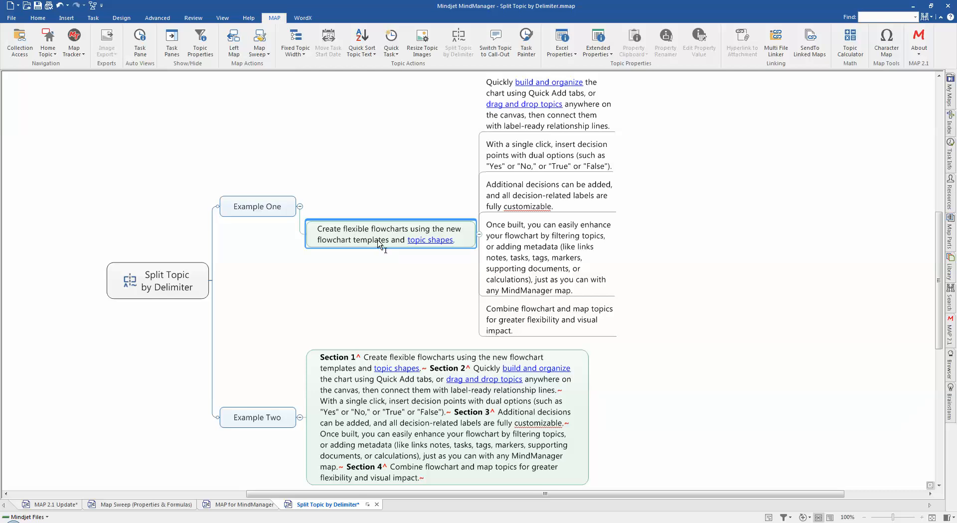
mouse_move(609, 176)
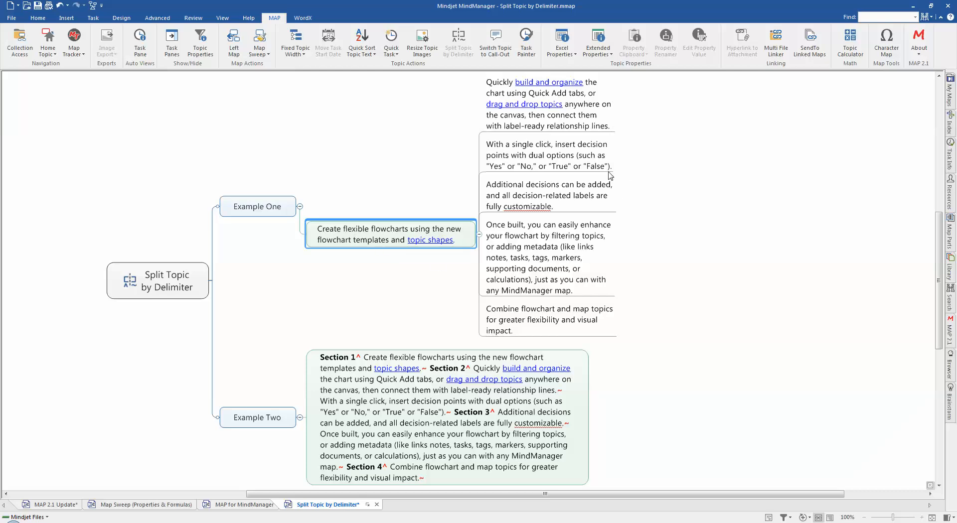
mouse_move(588, 199)
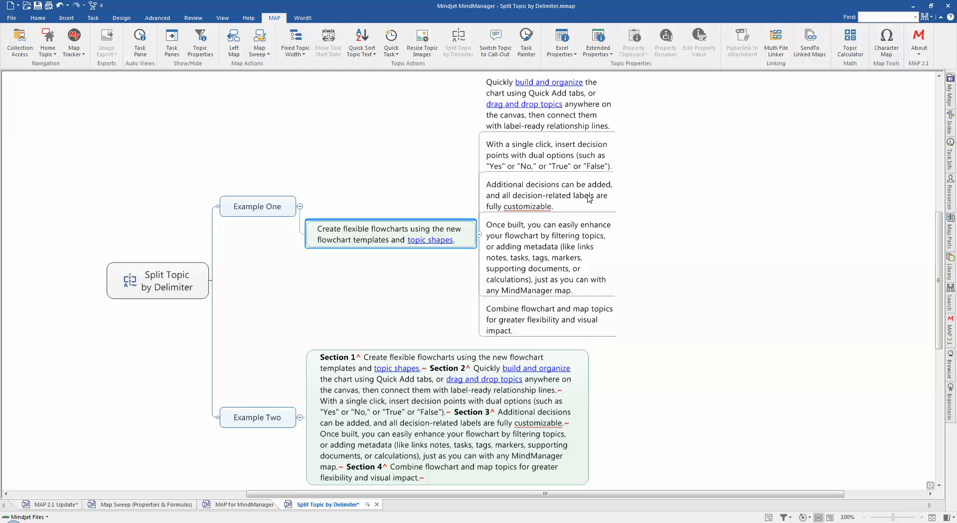
mouse_move(410, 188)
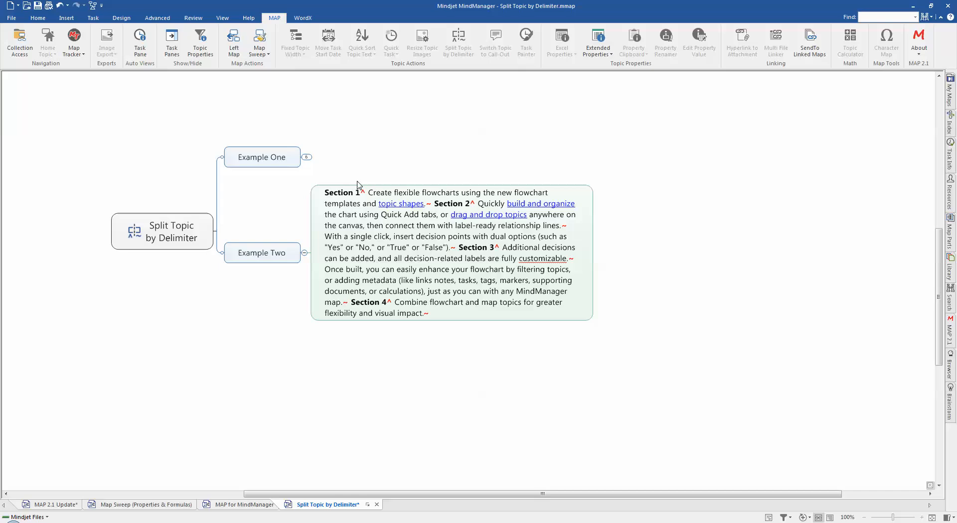
mouse_move(421, 209)
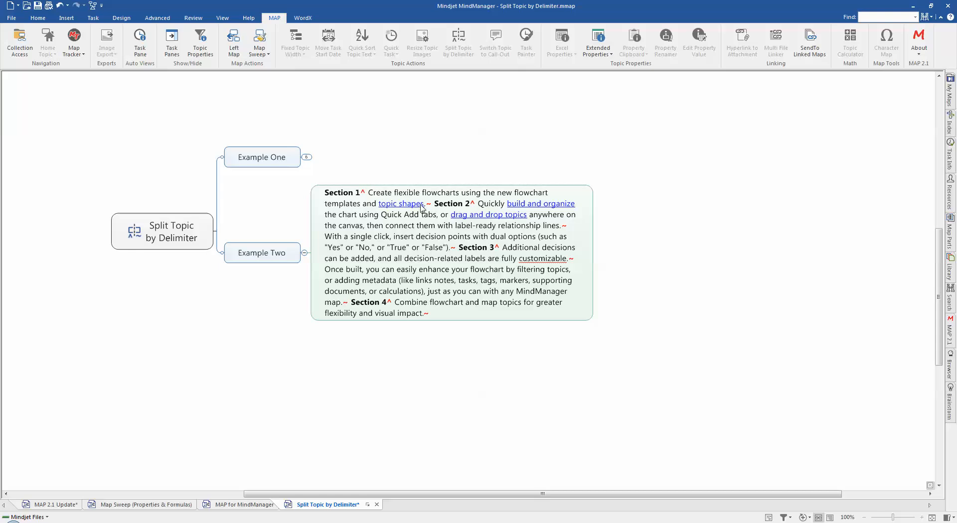
mouse_move(455, 232)
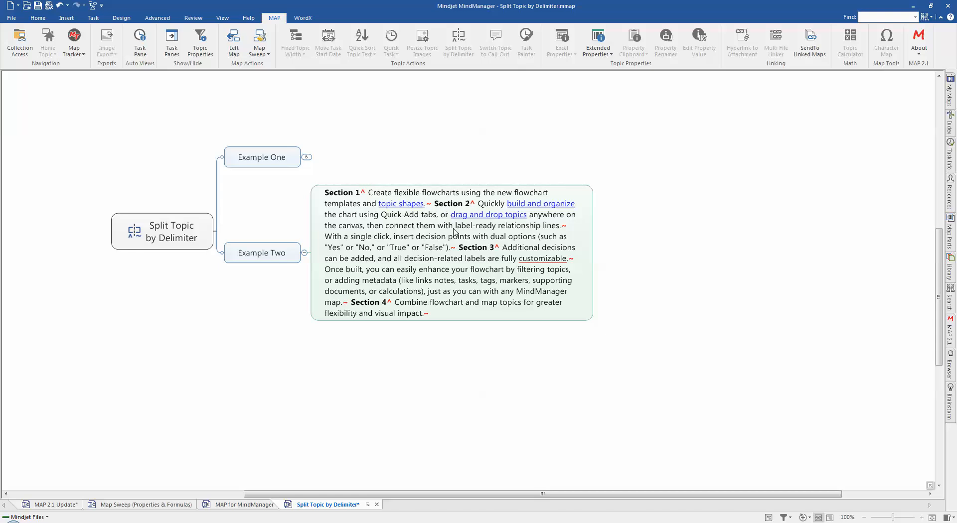
mouse_move(363, 199)
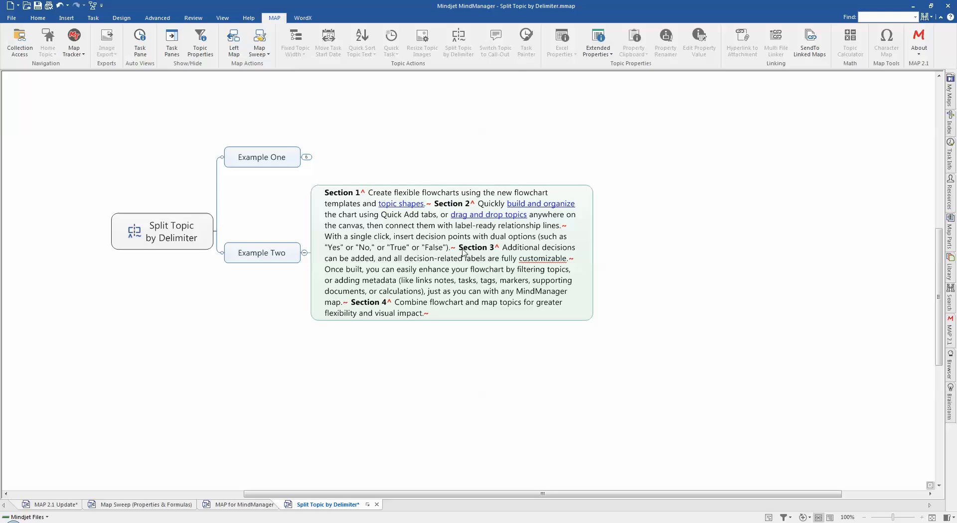
mouse_move(470, 230)
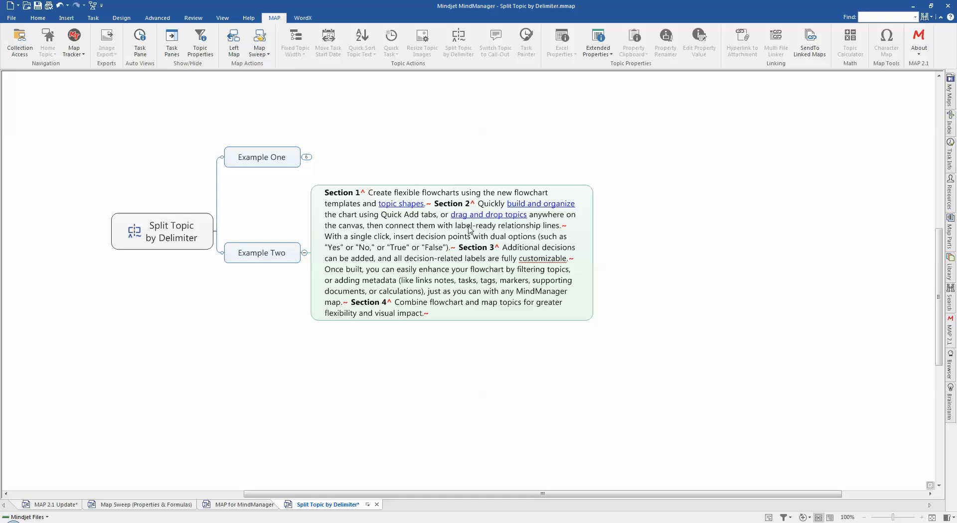
mouse_move(397, 248)
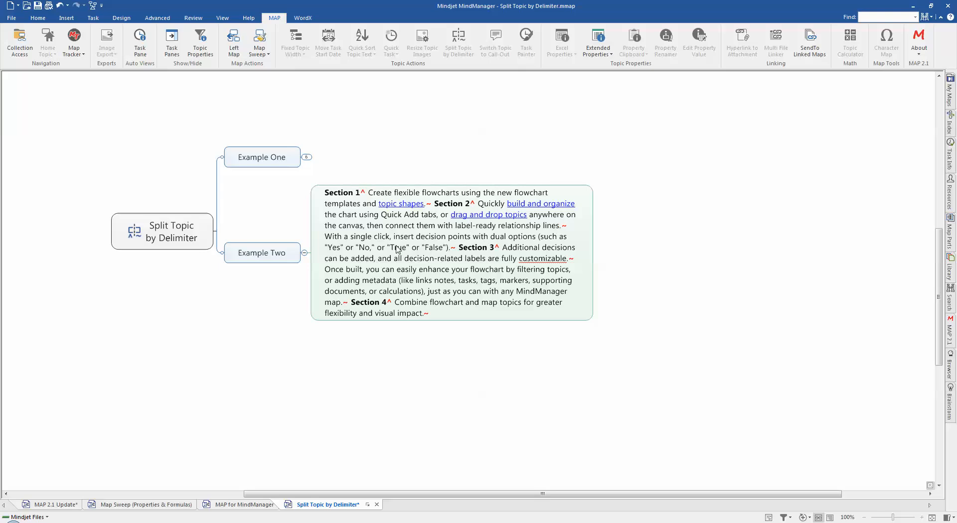
mouse_move(420, 228)
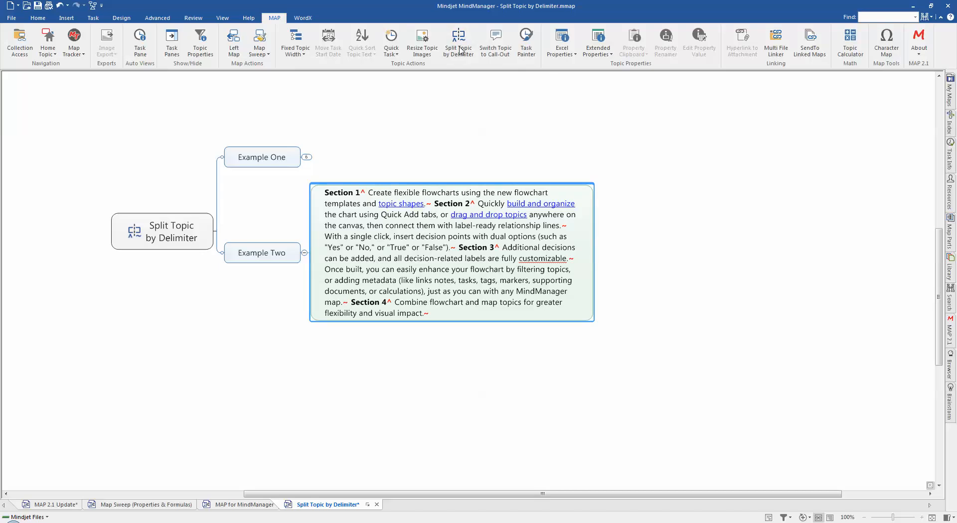
Split Example Two's long text into Section 1 to Section 4 subtopics
click(457, 38)
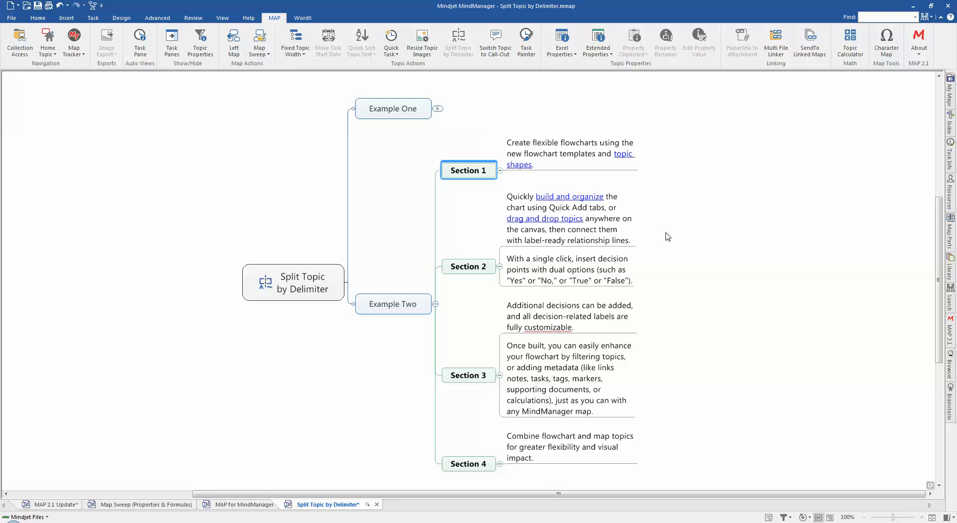
mouse_move(191, 335)
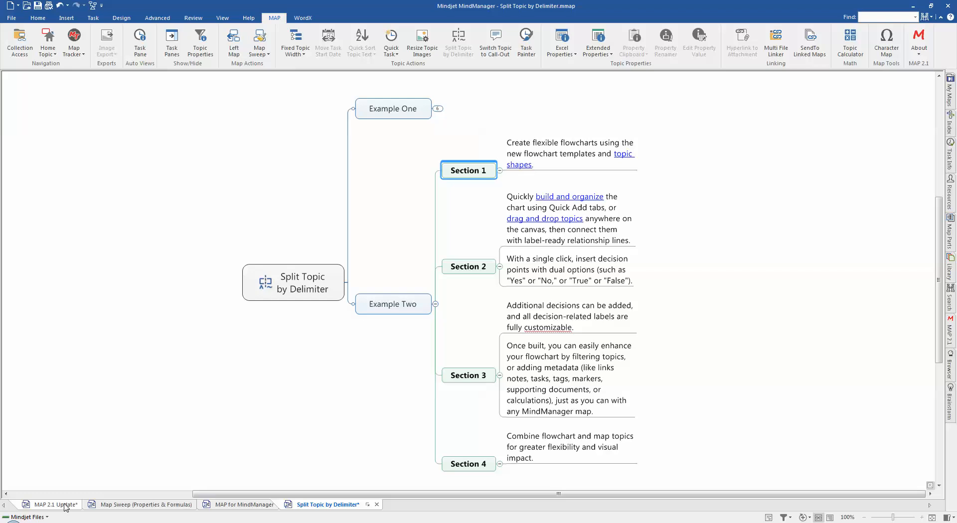
Switch to the MAP 2.1 Update map and expand Minor Addition(s) to show Map Sweep
click(55, 504)
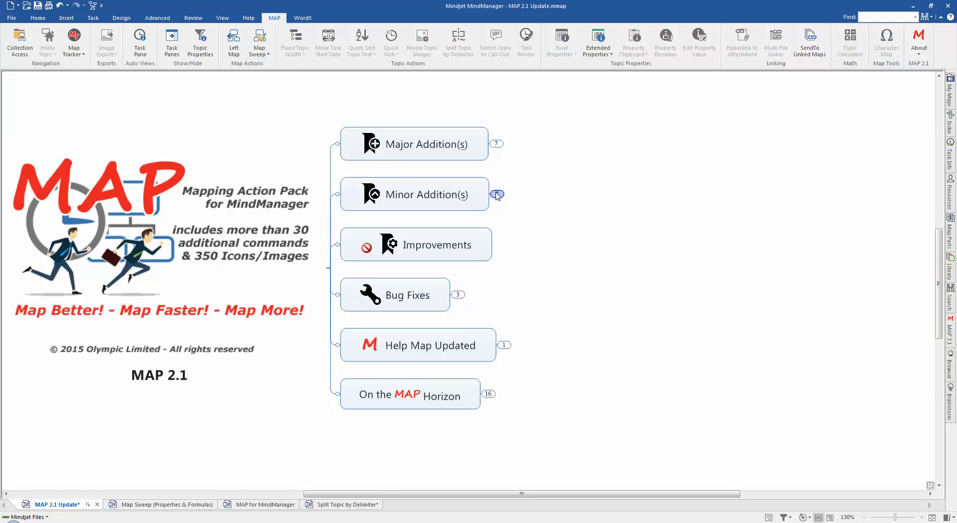
click(497, 195)
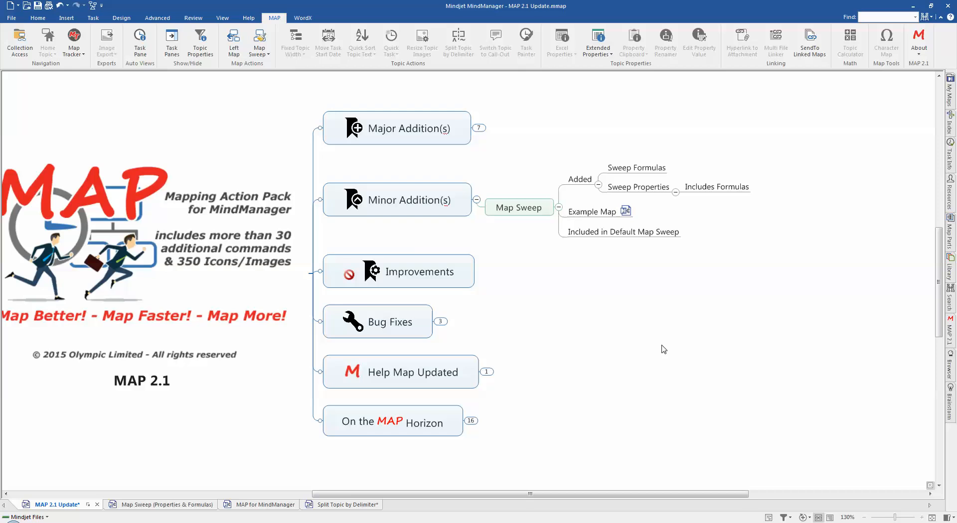
mouse_move(583, 406)
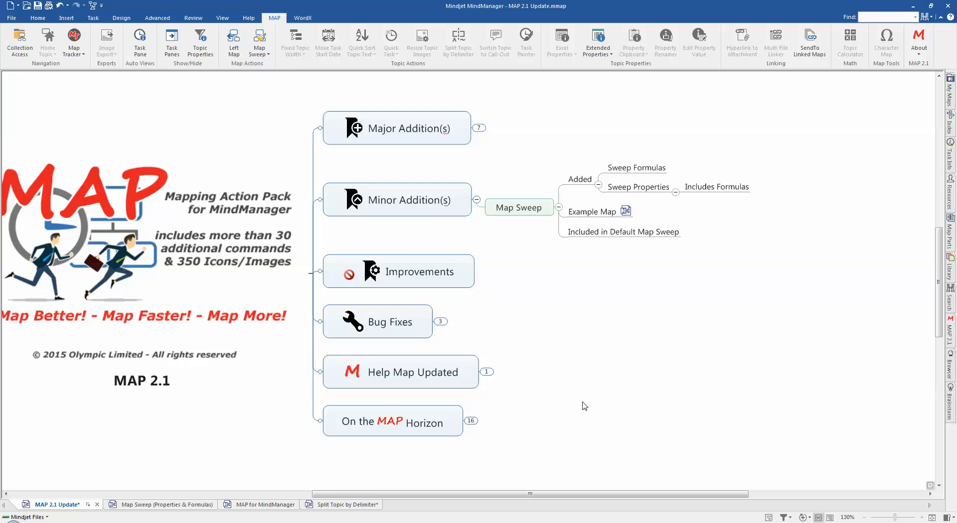
mouse_move(413, 446)
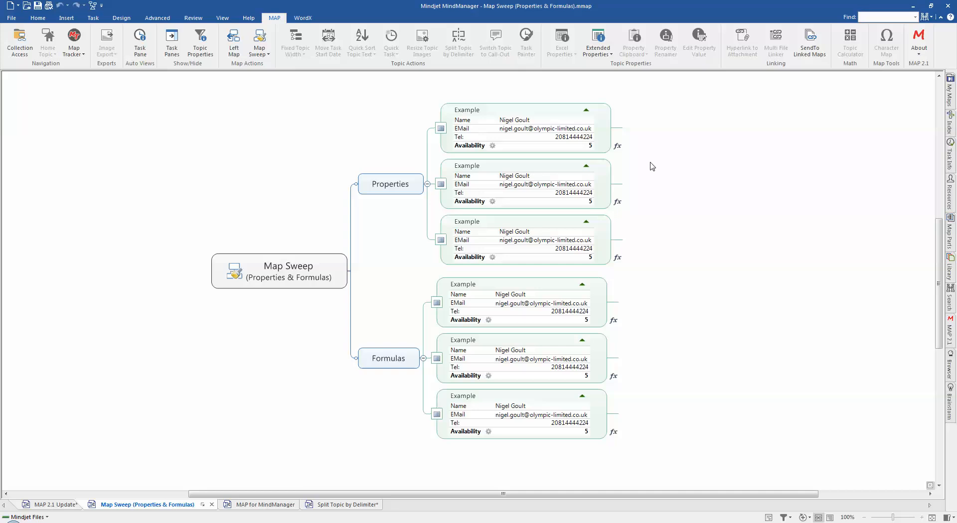
mouse_move(669, 122)
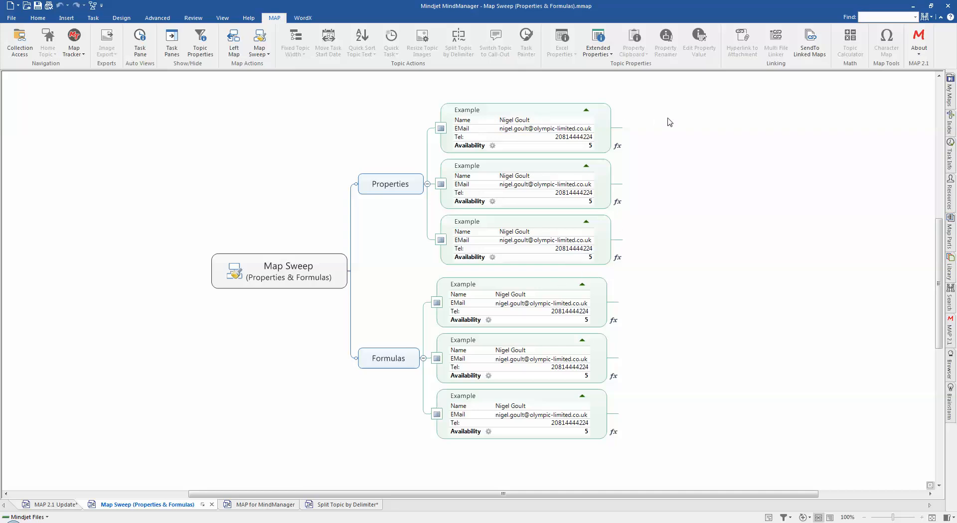
Use Map Sweep to clean properties, then formulas, from the selected example topics
click(258, 41)
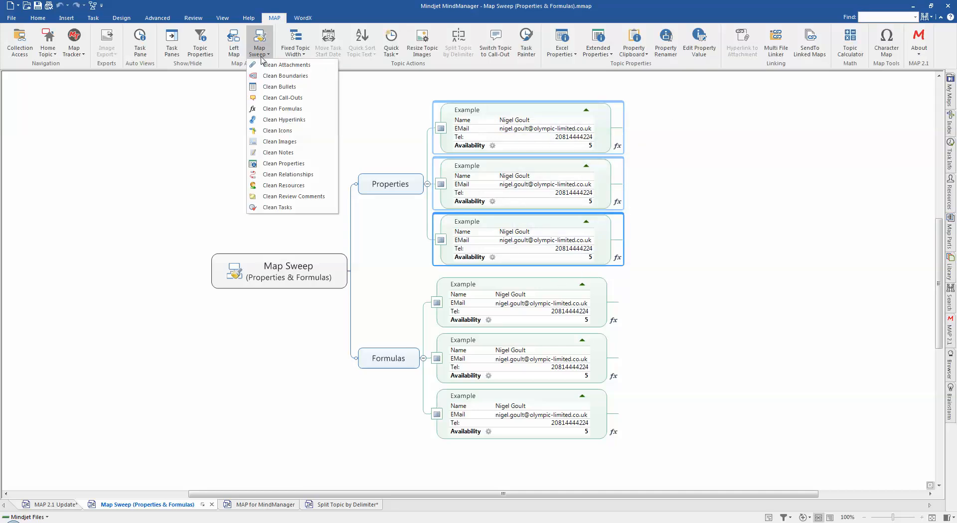
mouse_move(283, 166)
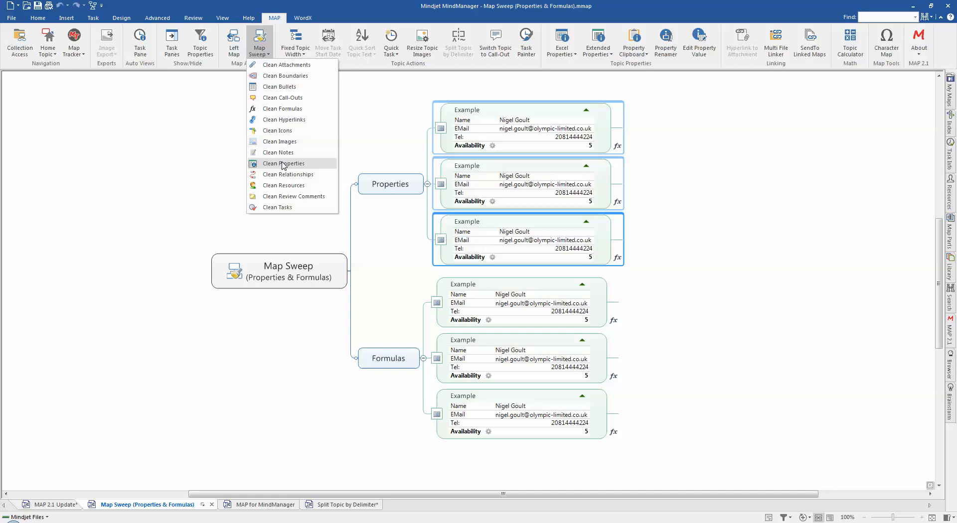
click(282, 163)
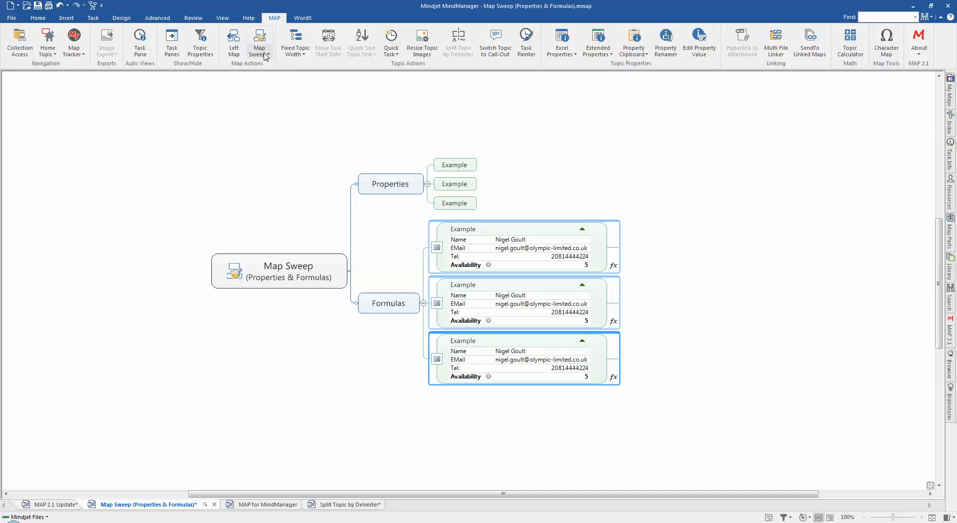
click(259, 41)
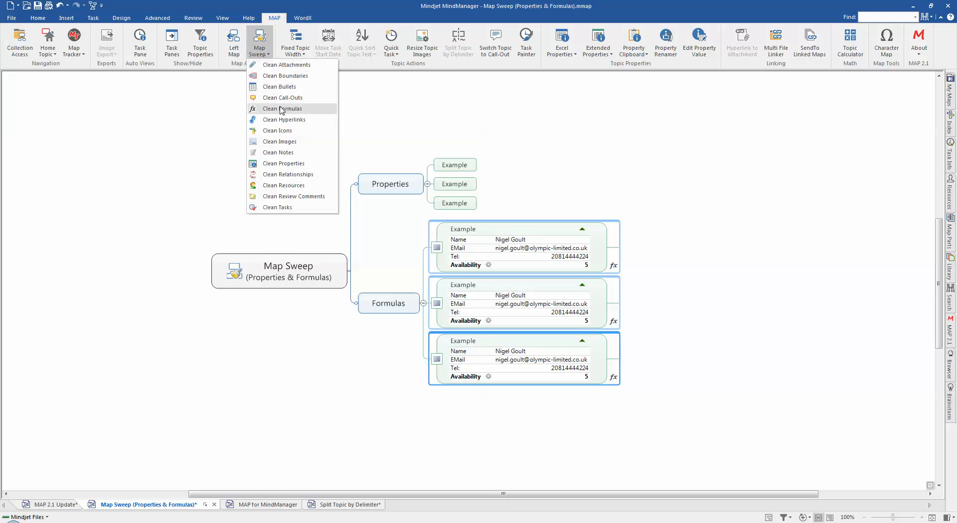
click(283, 108)
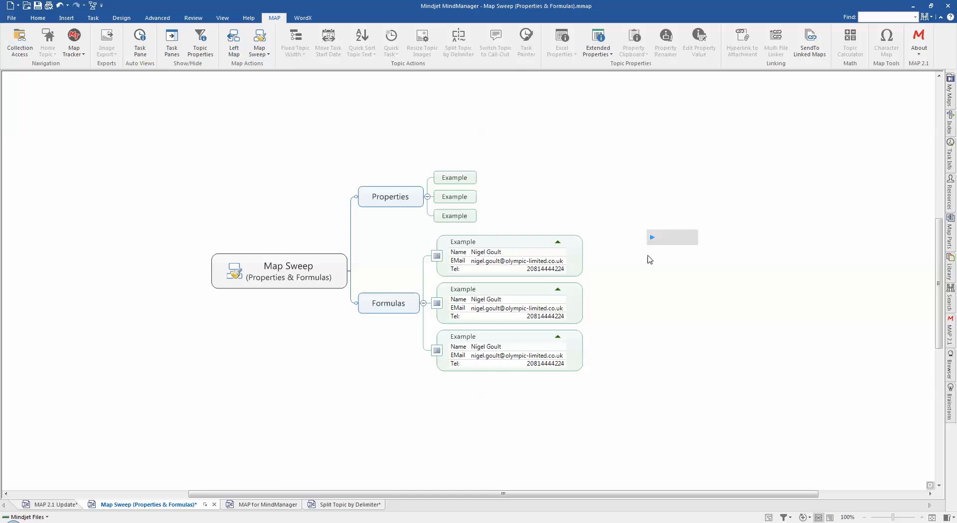
mouse_move(643, 265)
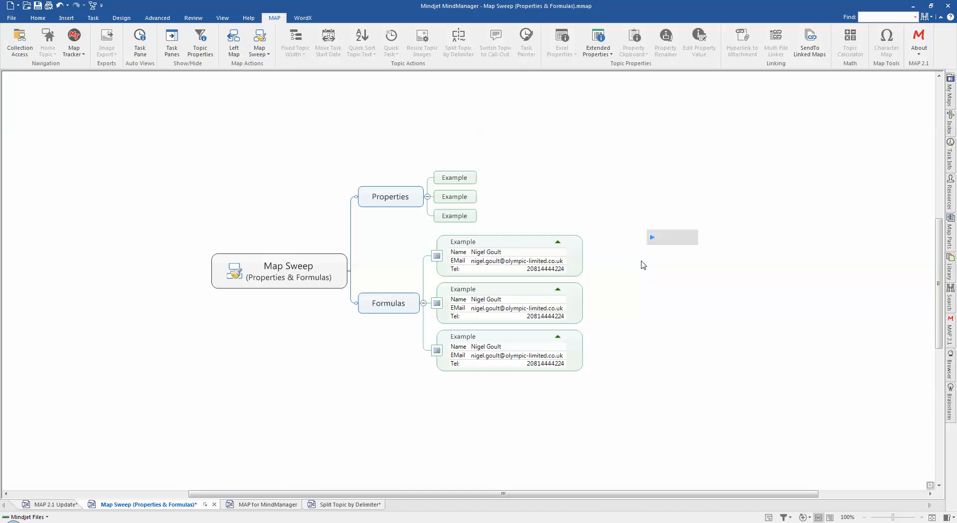
mouse_move(590, 169)
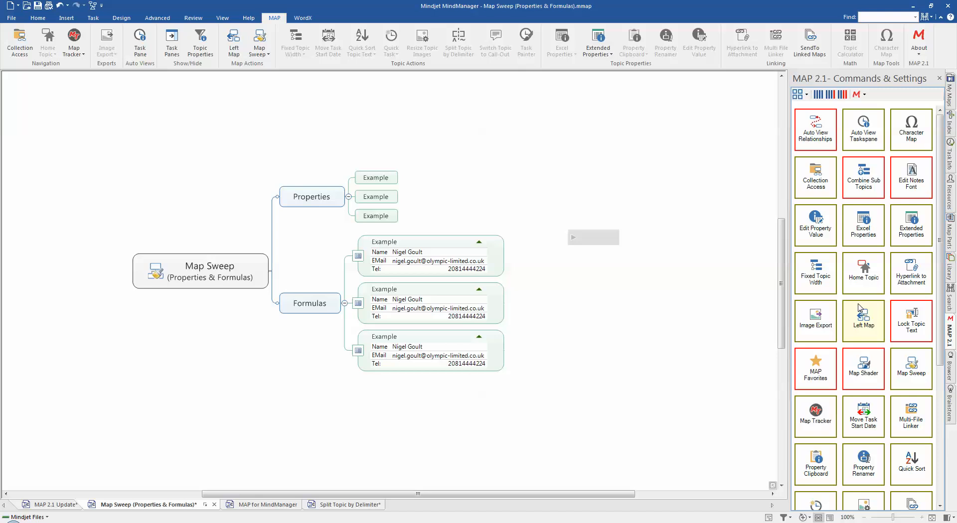
Scroll the Map Sweep Settings window and close it
scroll(down, 3)
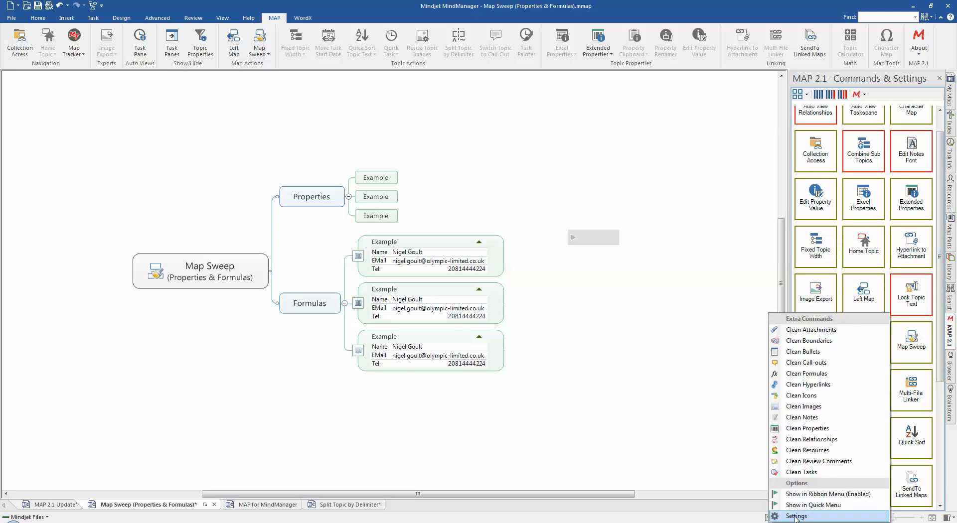
mouse_move(757, 472)
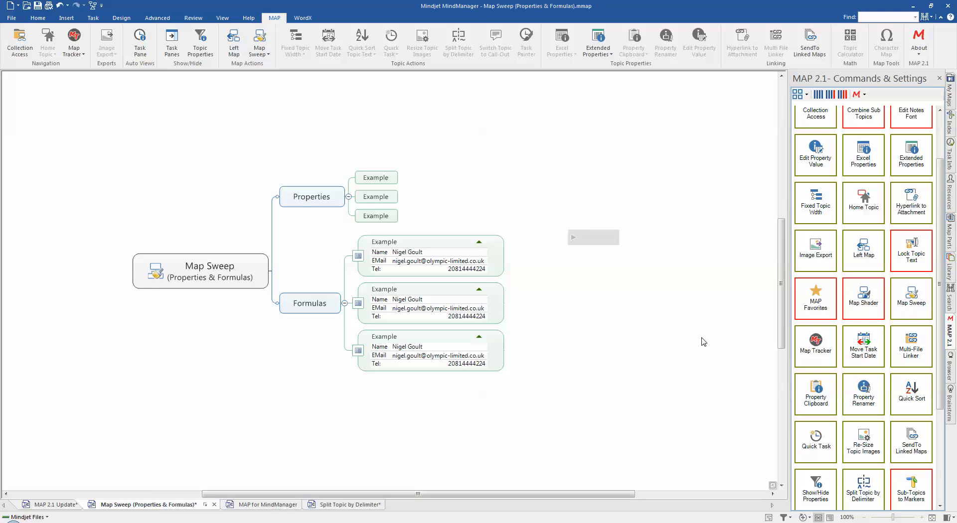
mouse_move(910, 299)
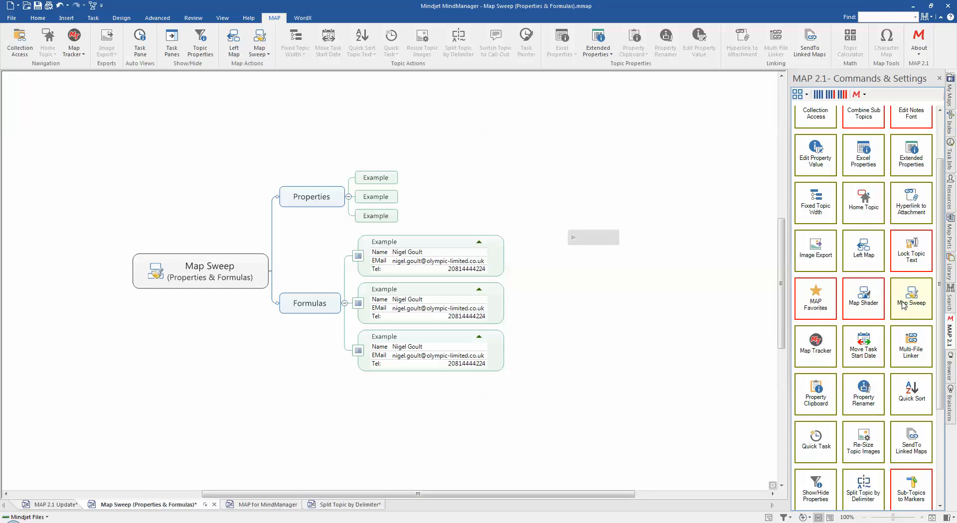
mouse_move(794, 485)
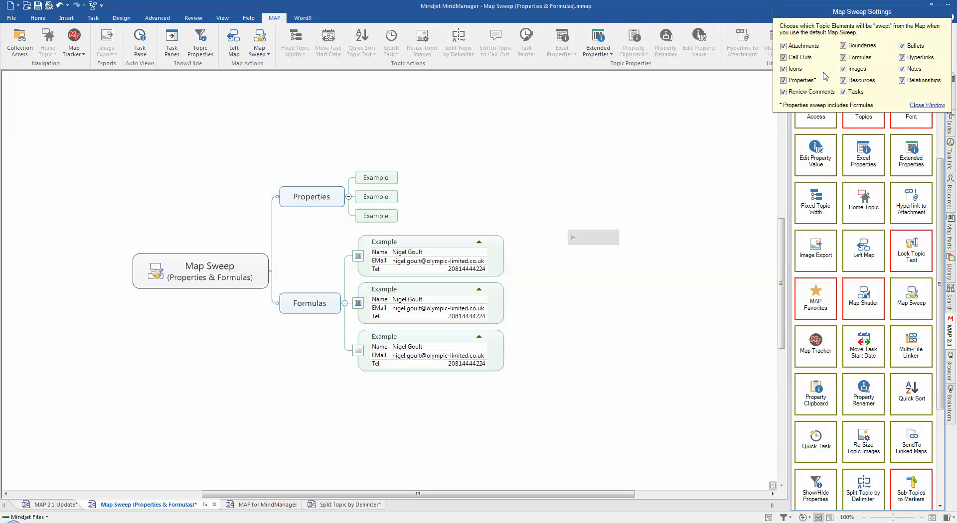
mouse_move(916, 111)
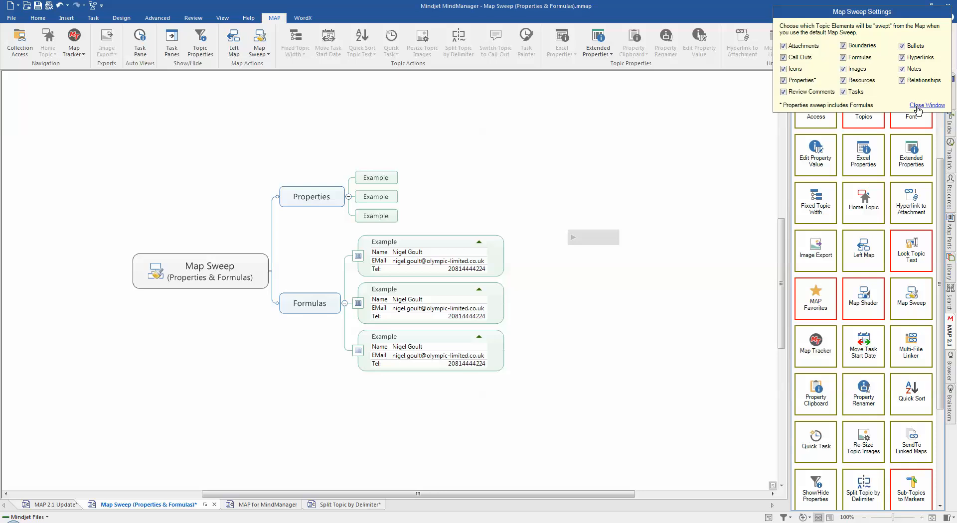
click(927, 105)
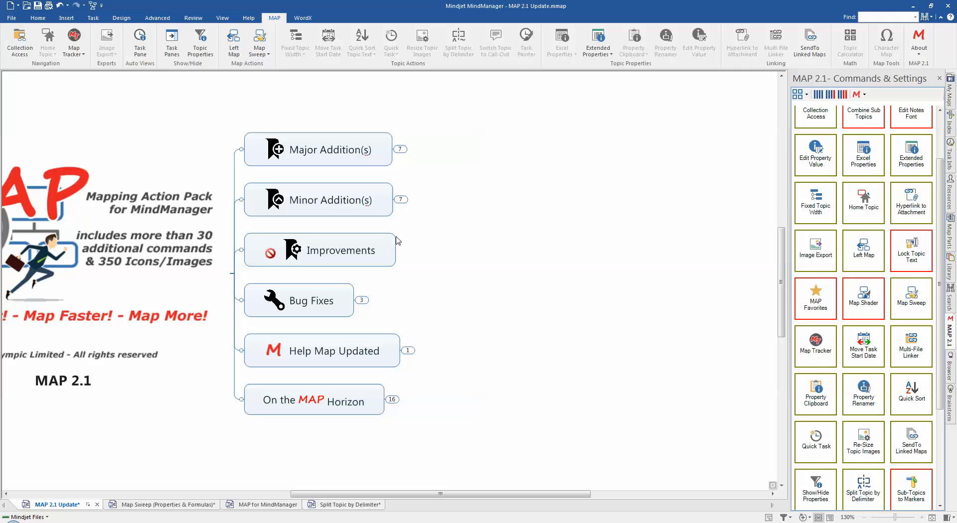
mouse_move(405, 255)
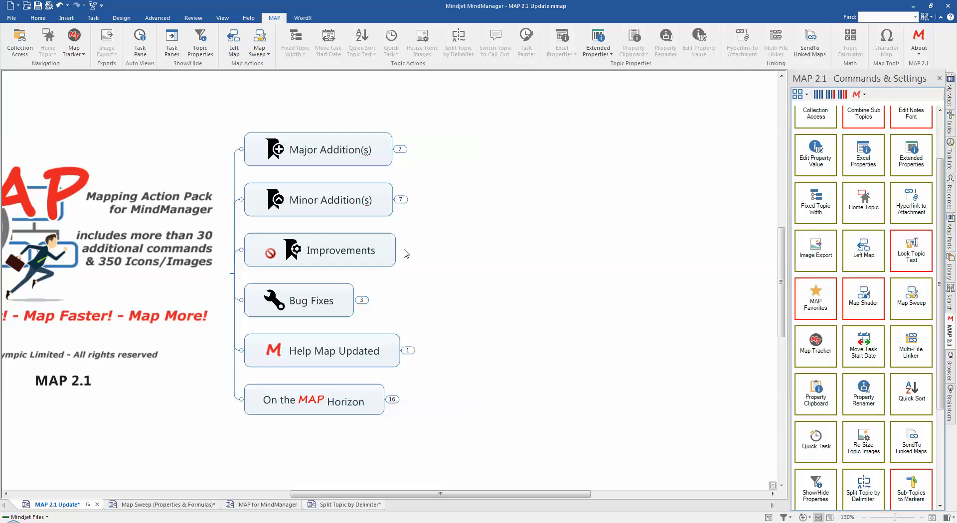
mouse_move(405, 257)
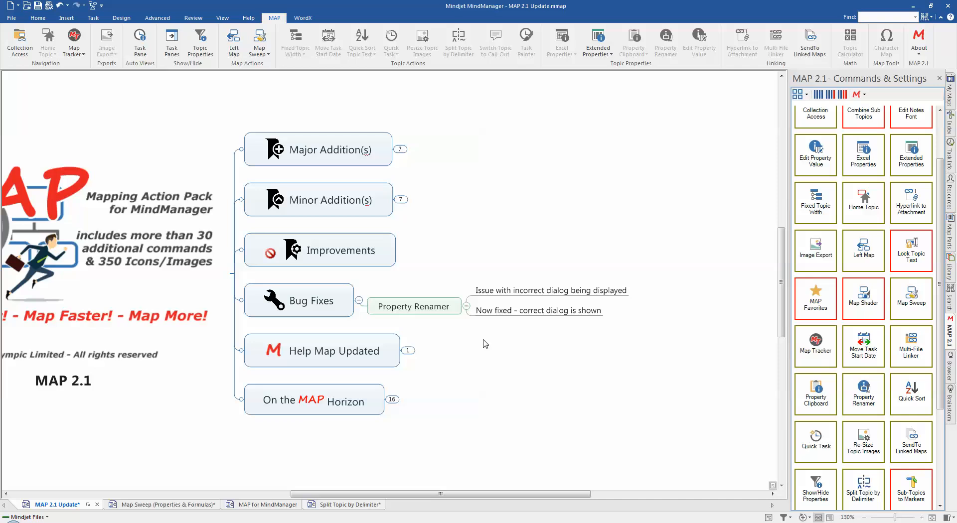
mouse_move(466, 341)
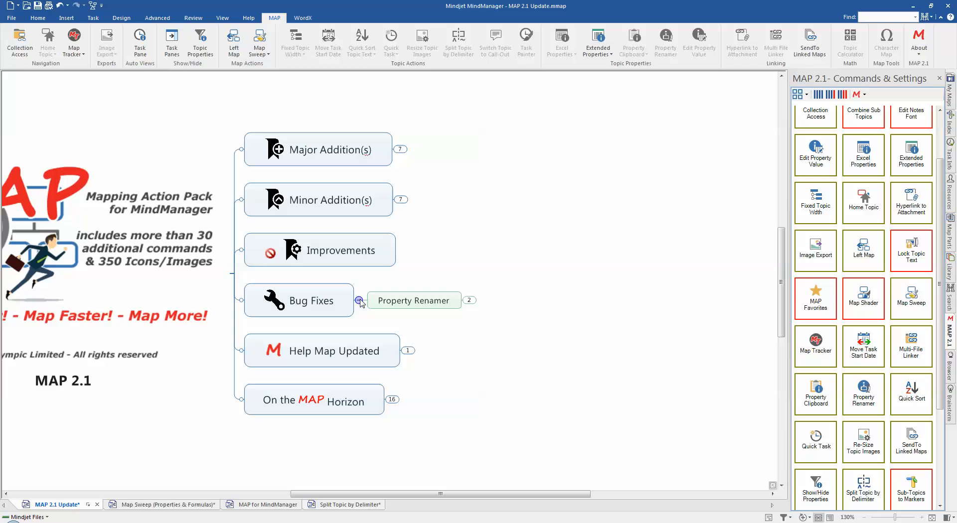
Collapse the Bug Fixes branch on the MAP 2.1 Update map
click(359, 302)
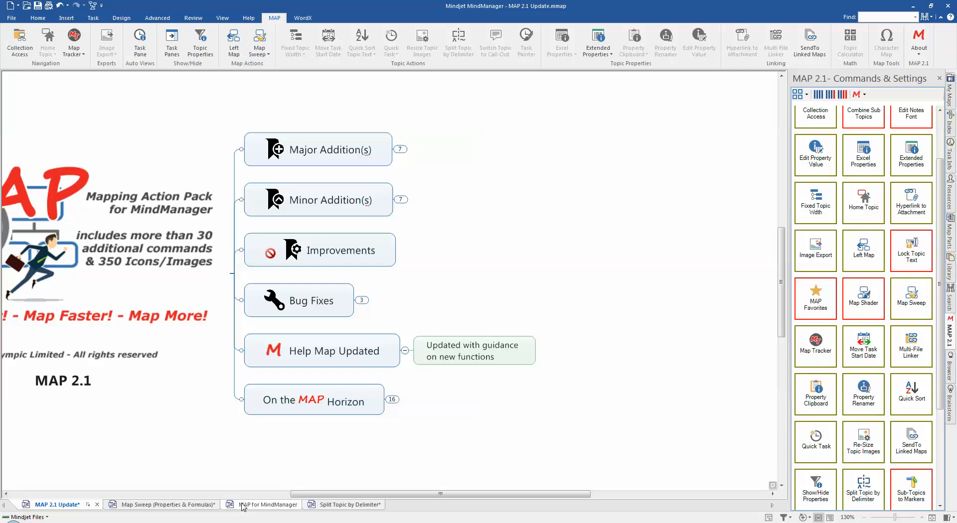
On the MAP for MindManager map, read and close What's New in MAP 2.1 notes, then put the pane away
click(267, 504)
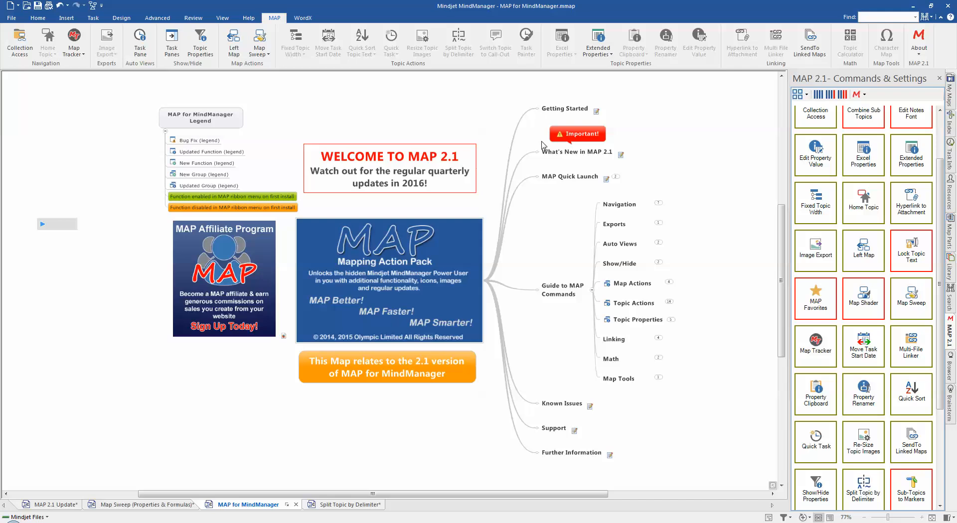
mouse_move(565, 158)
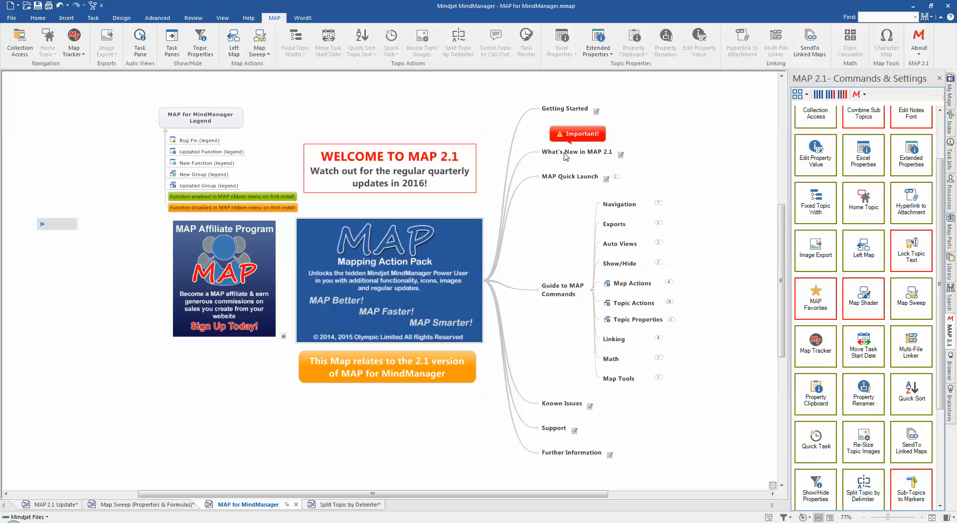
click(576, 152)
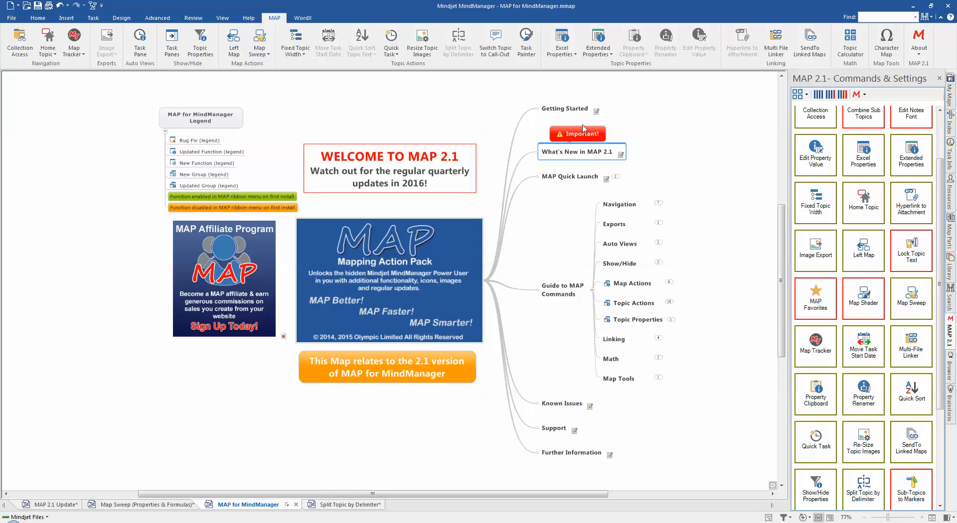
click(620, 152)
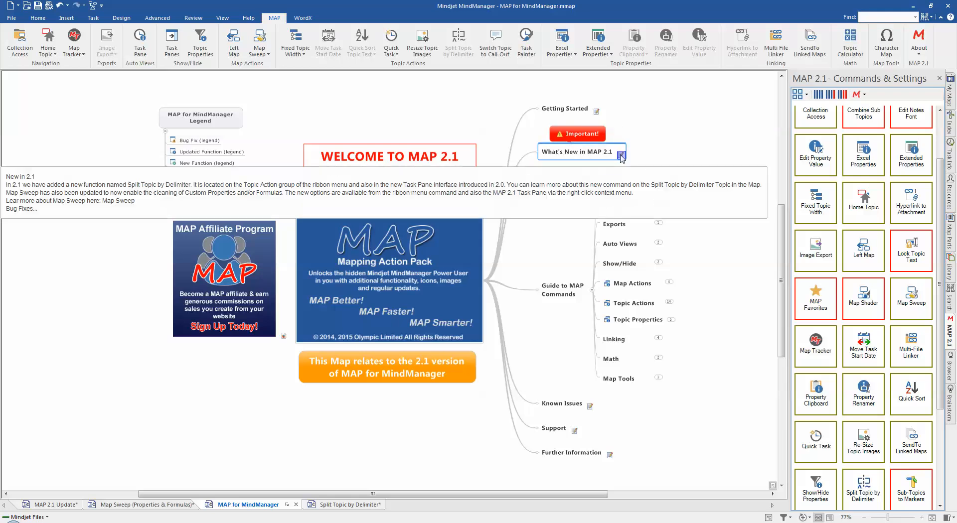
click(621, 152)
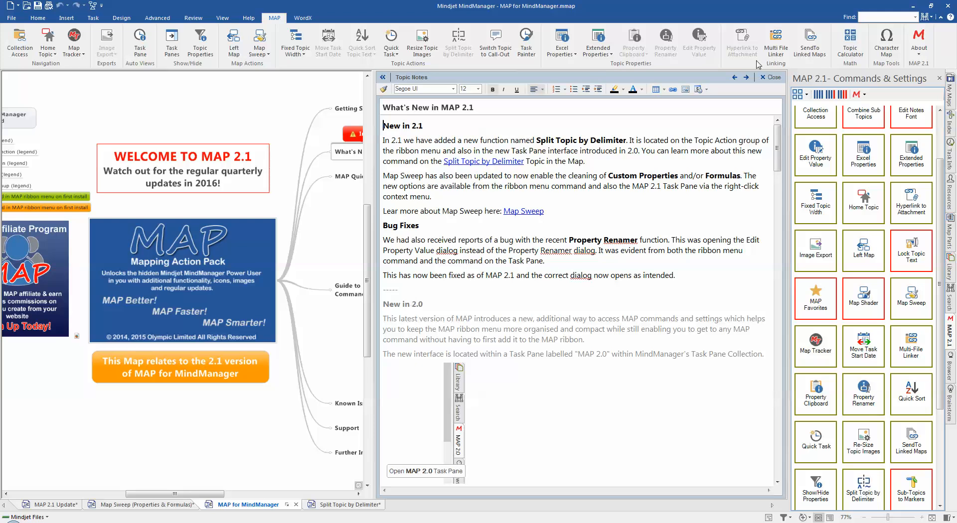
click(770, 77)
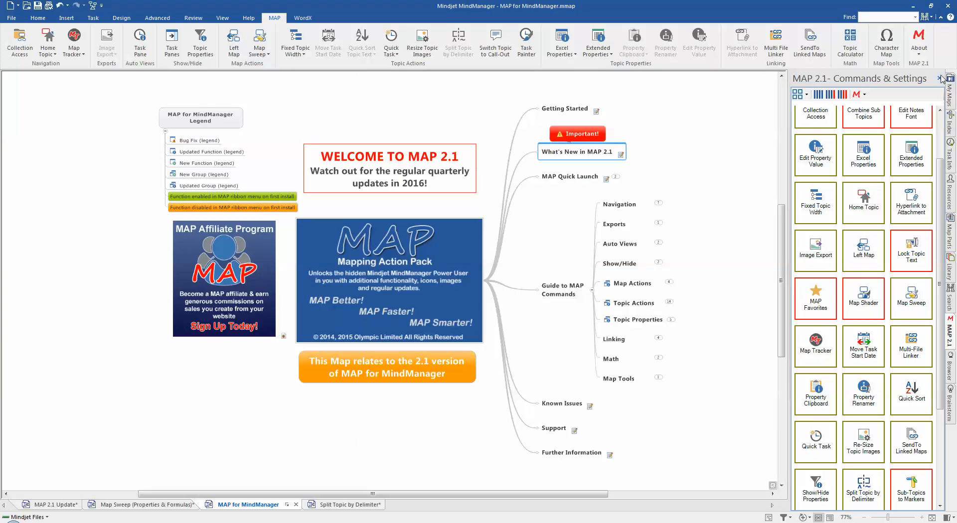
click(54, 504)
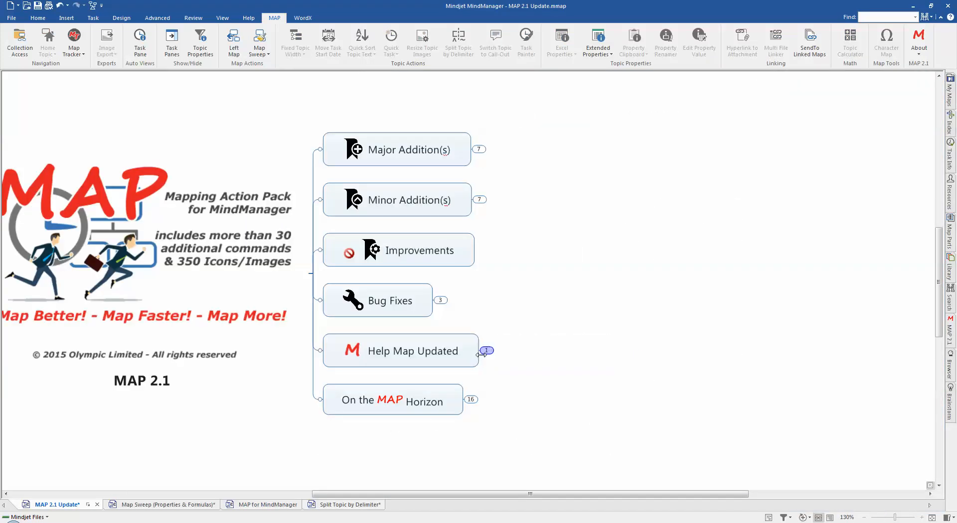
mouse_move(471, 401)
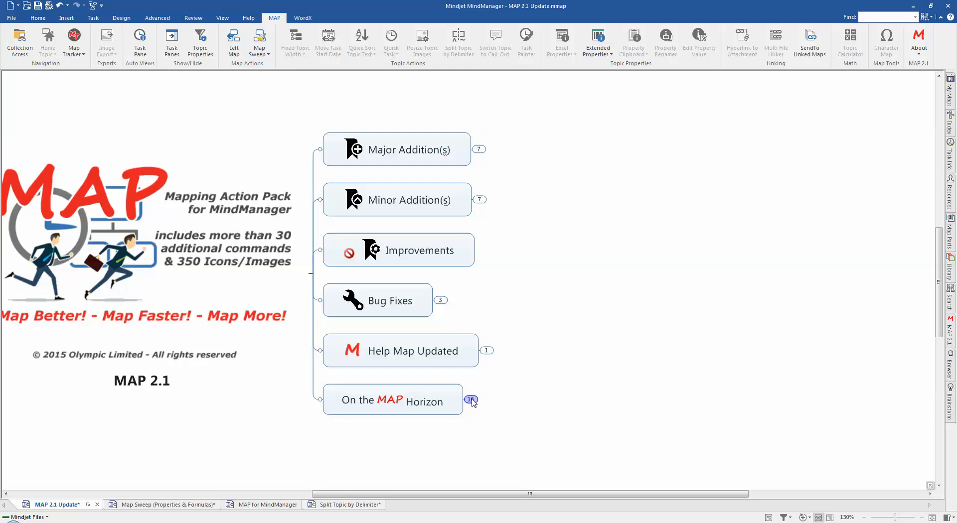
Expand On the MAP Horizon to show Festive Specials and MAP 2.2
click(472, 401)
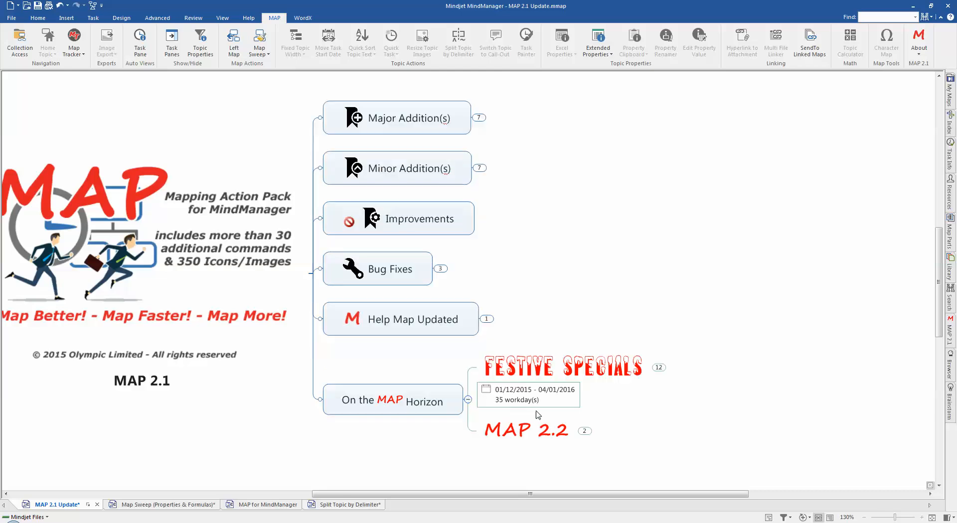
mouse_move(641, 421)
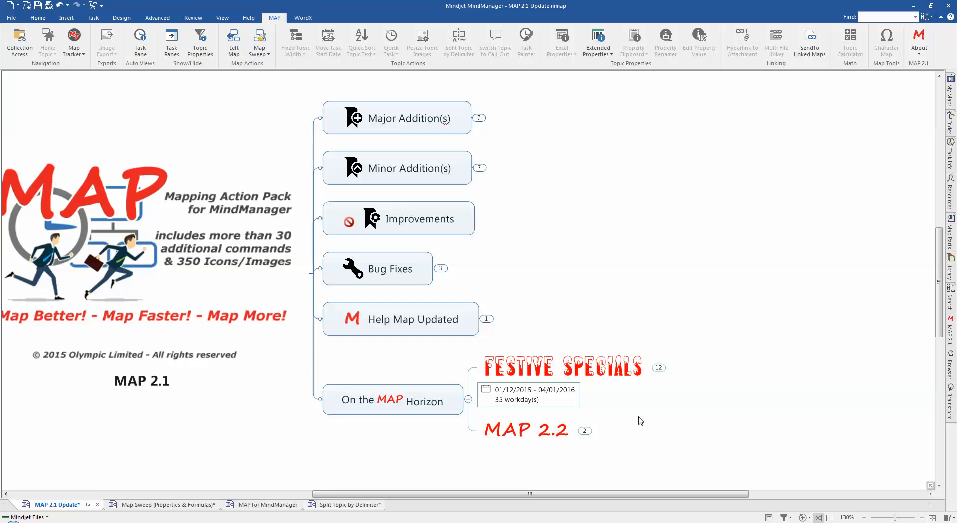
mouse_move(662, 366)
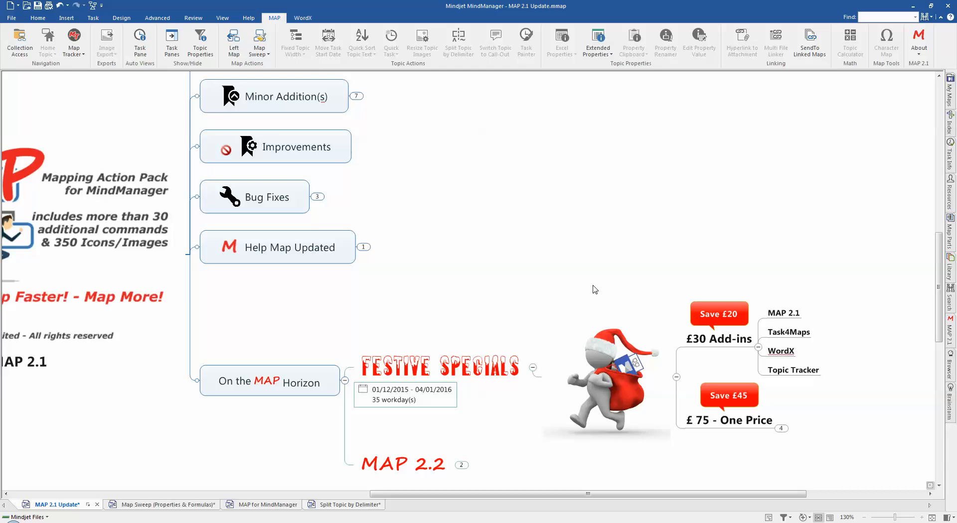
mouse_move(763, 422)
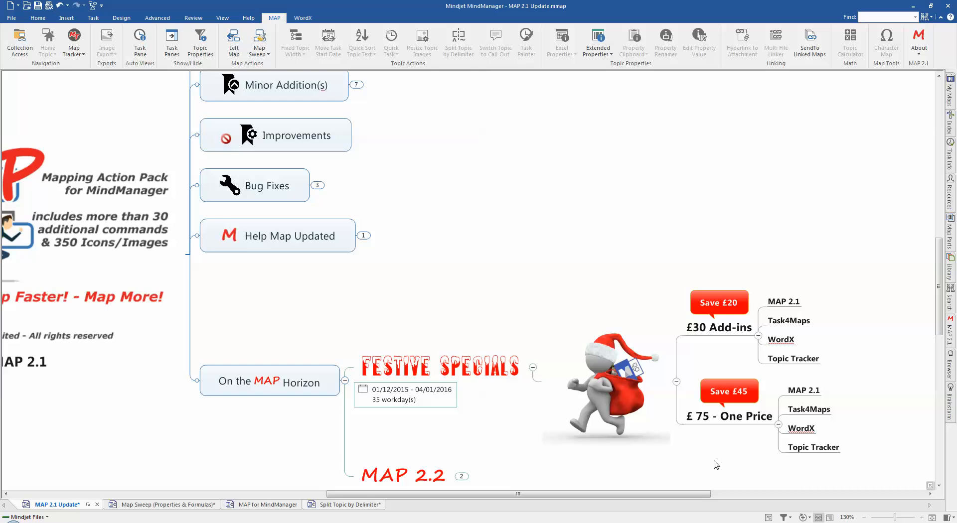
mouse_move(610, 400)
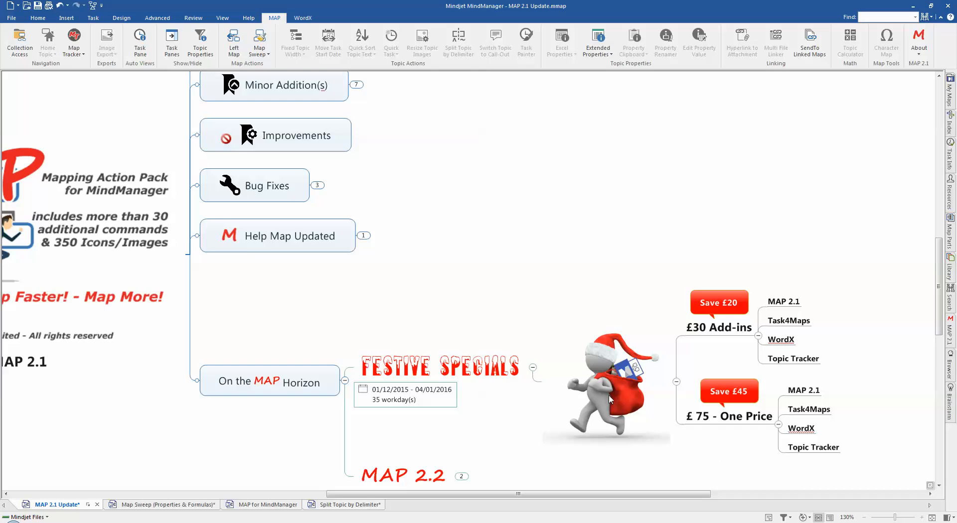
mouse_move(533, 369)
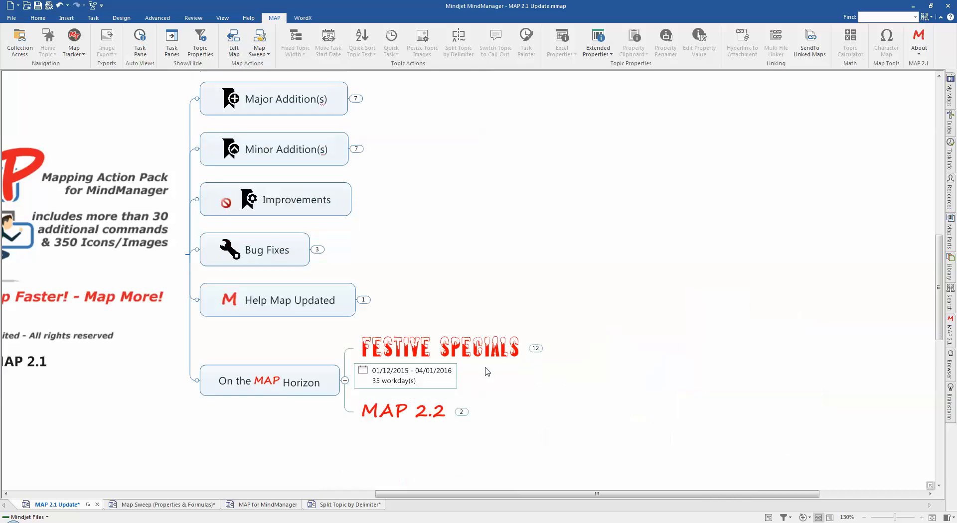
mouse_move(411, 396)
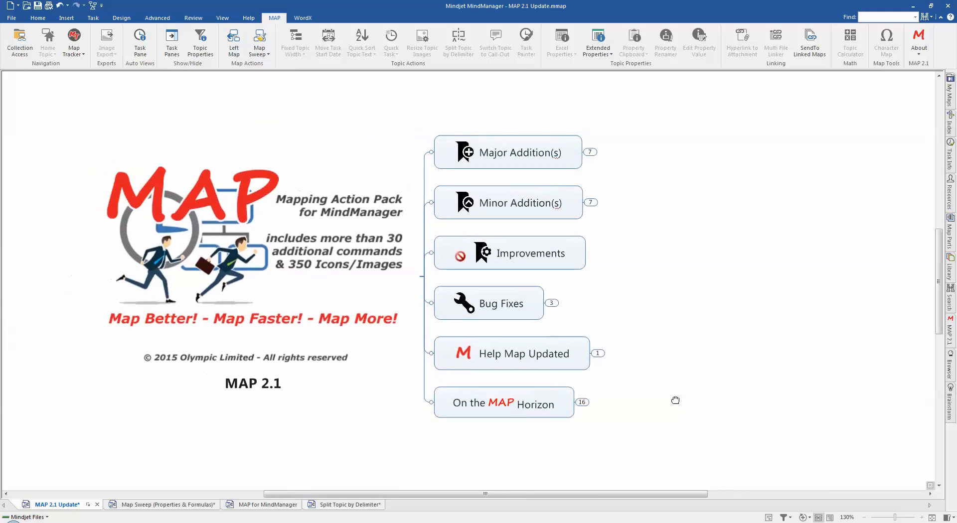
mouse_move(676, 401)
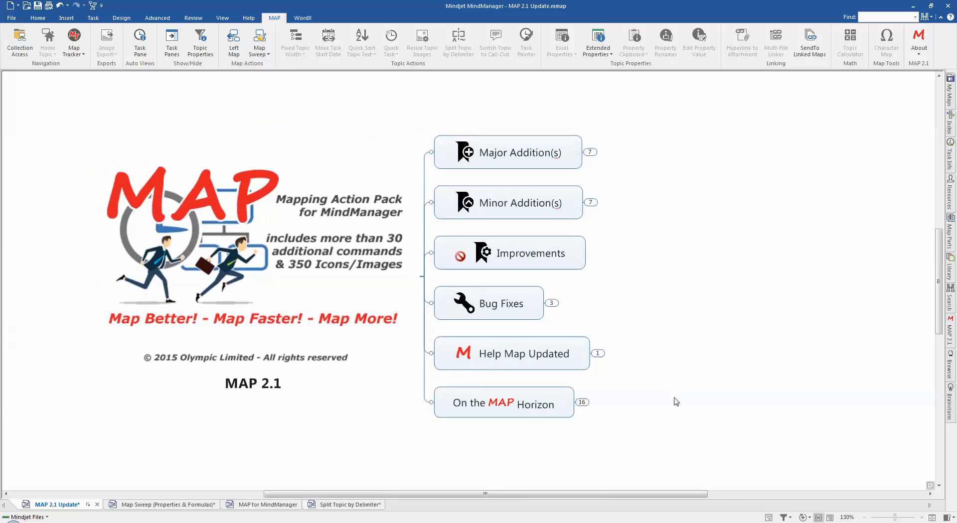